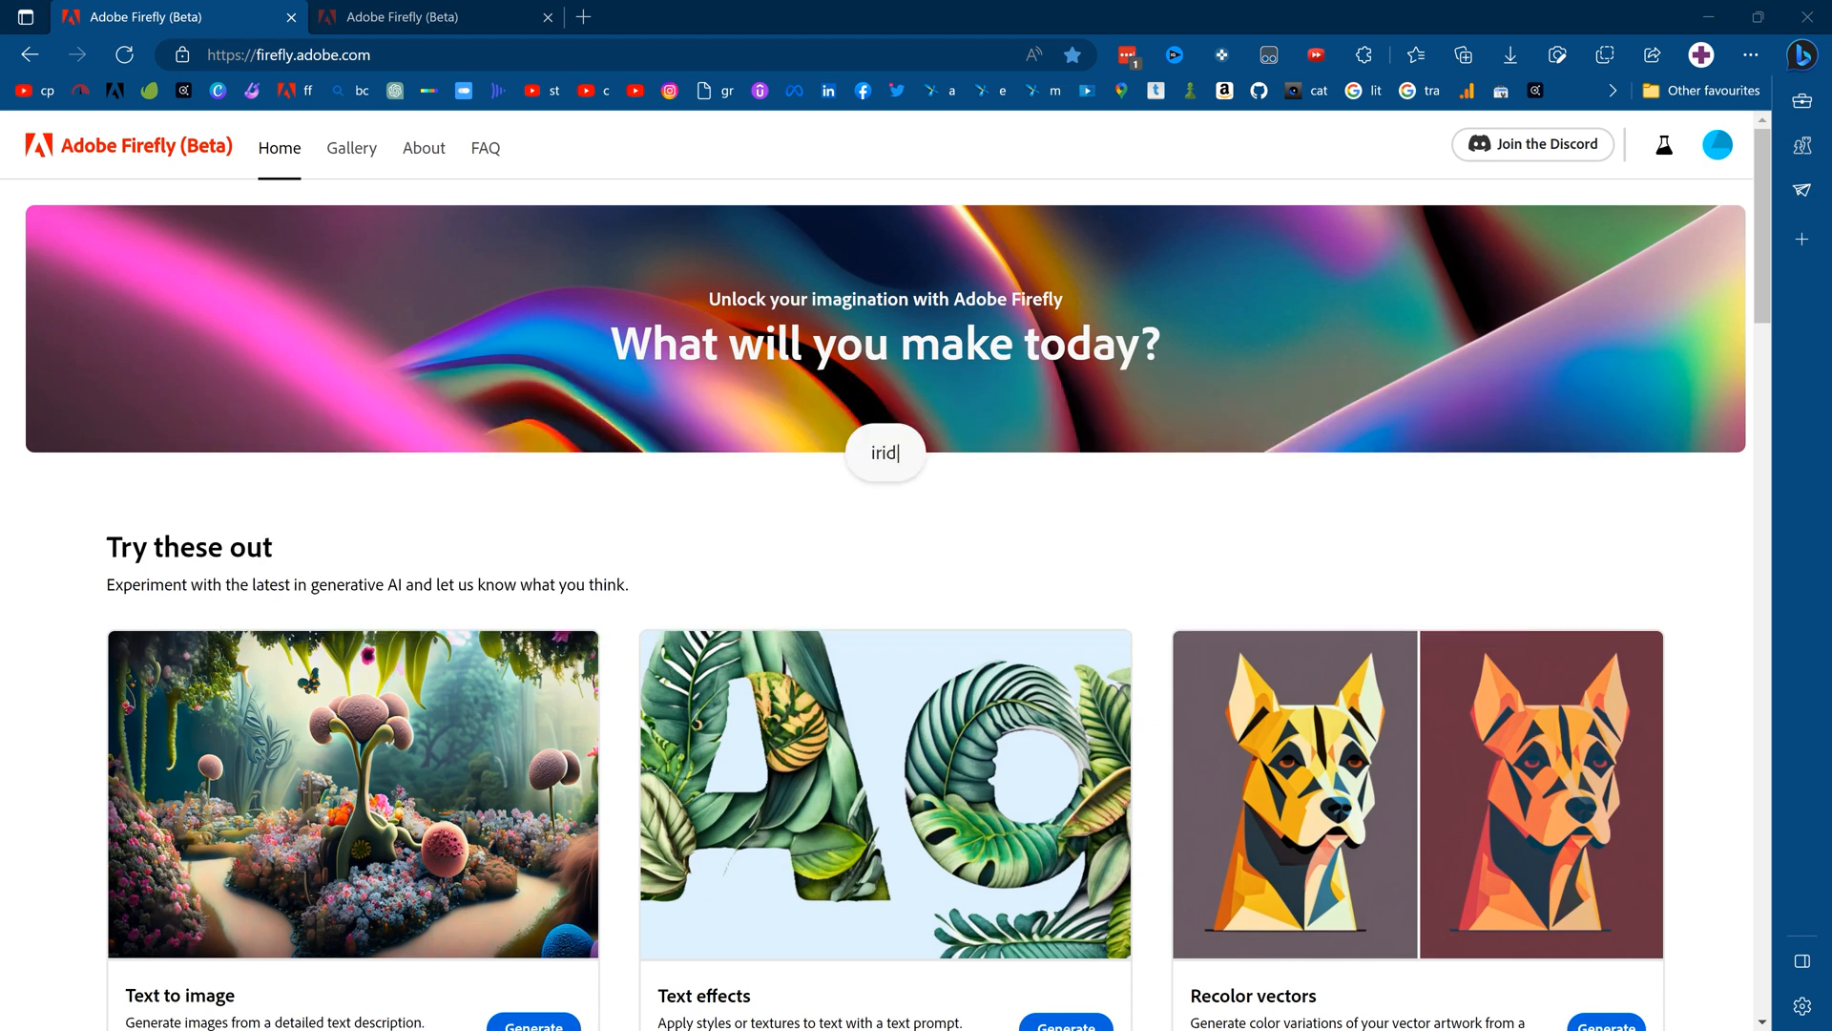
Step: Launch the Text effects generator from its card on the Firefly home page
key("Backspace")
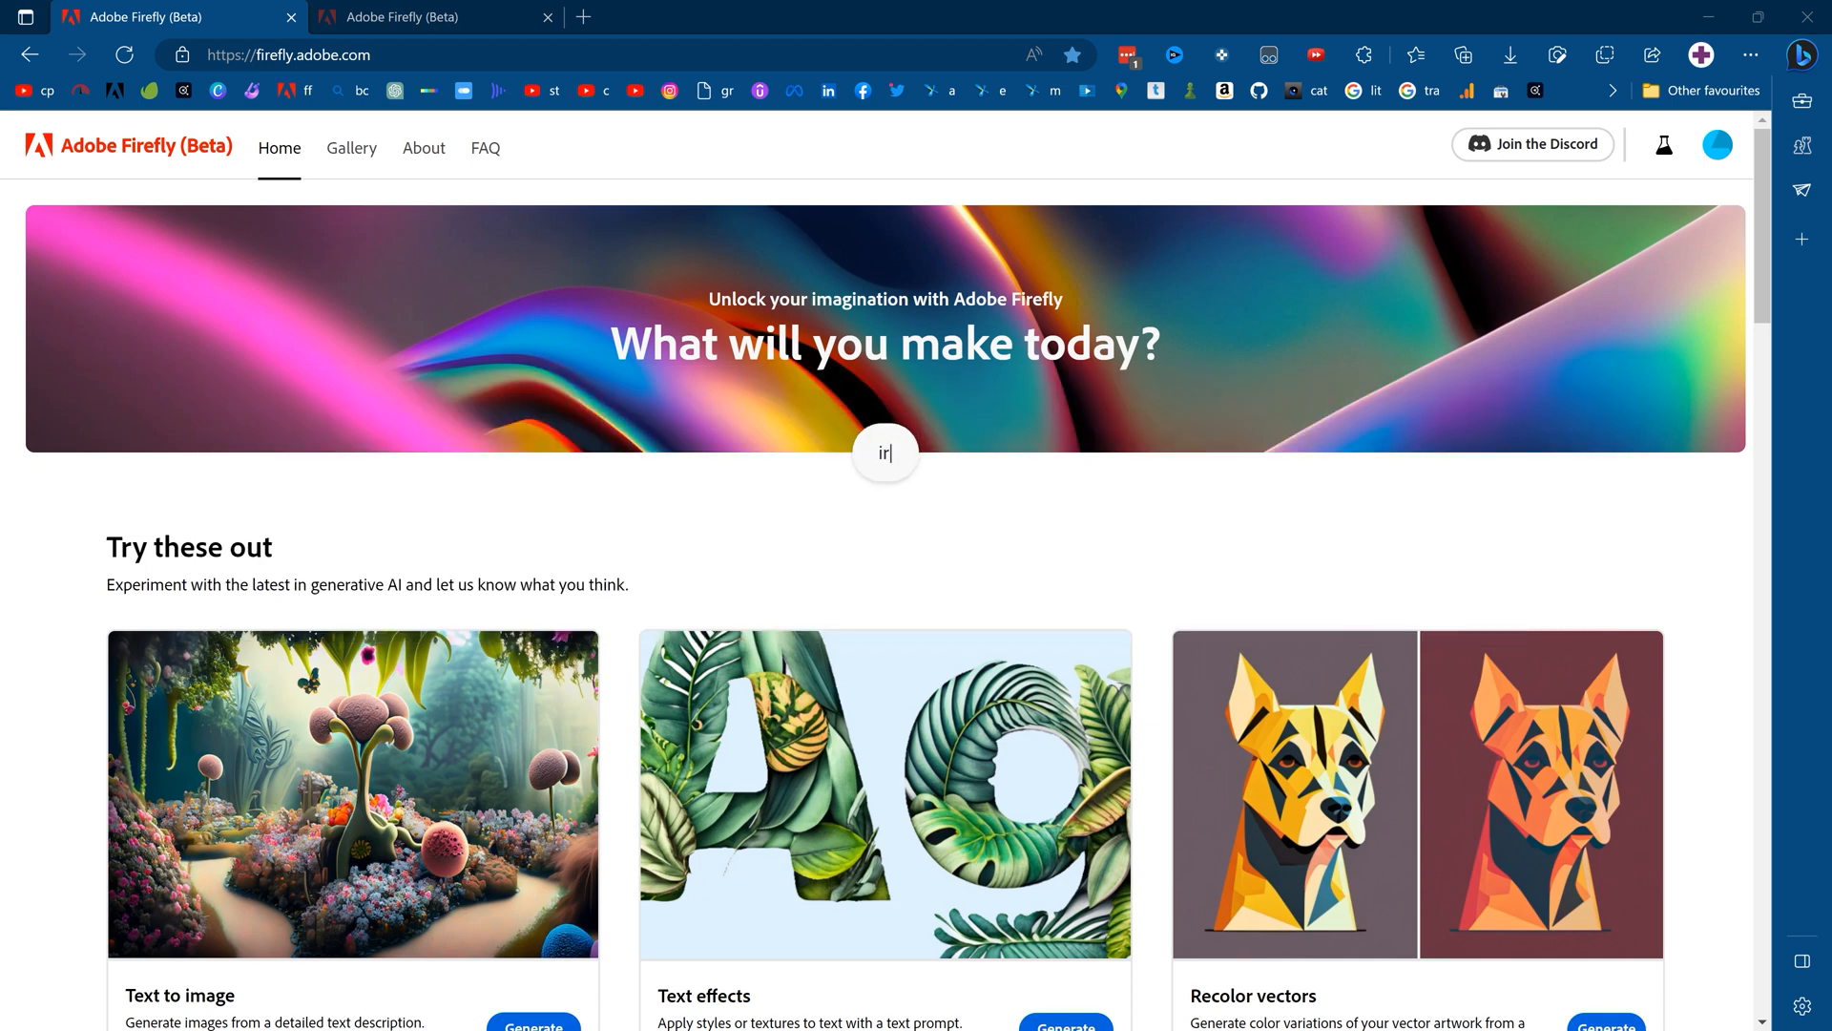
type("pa")
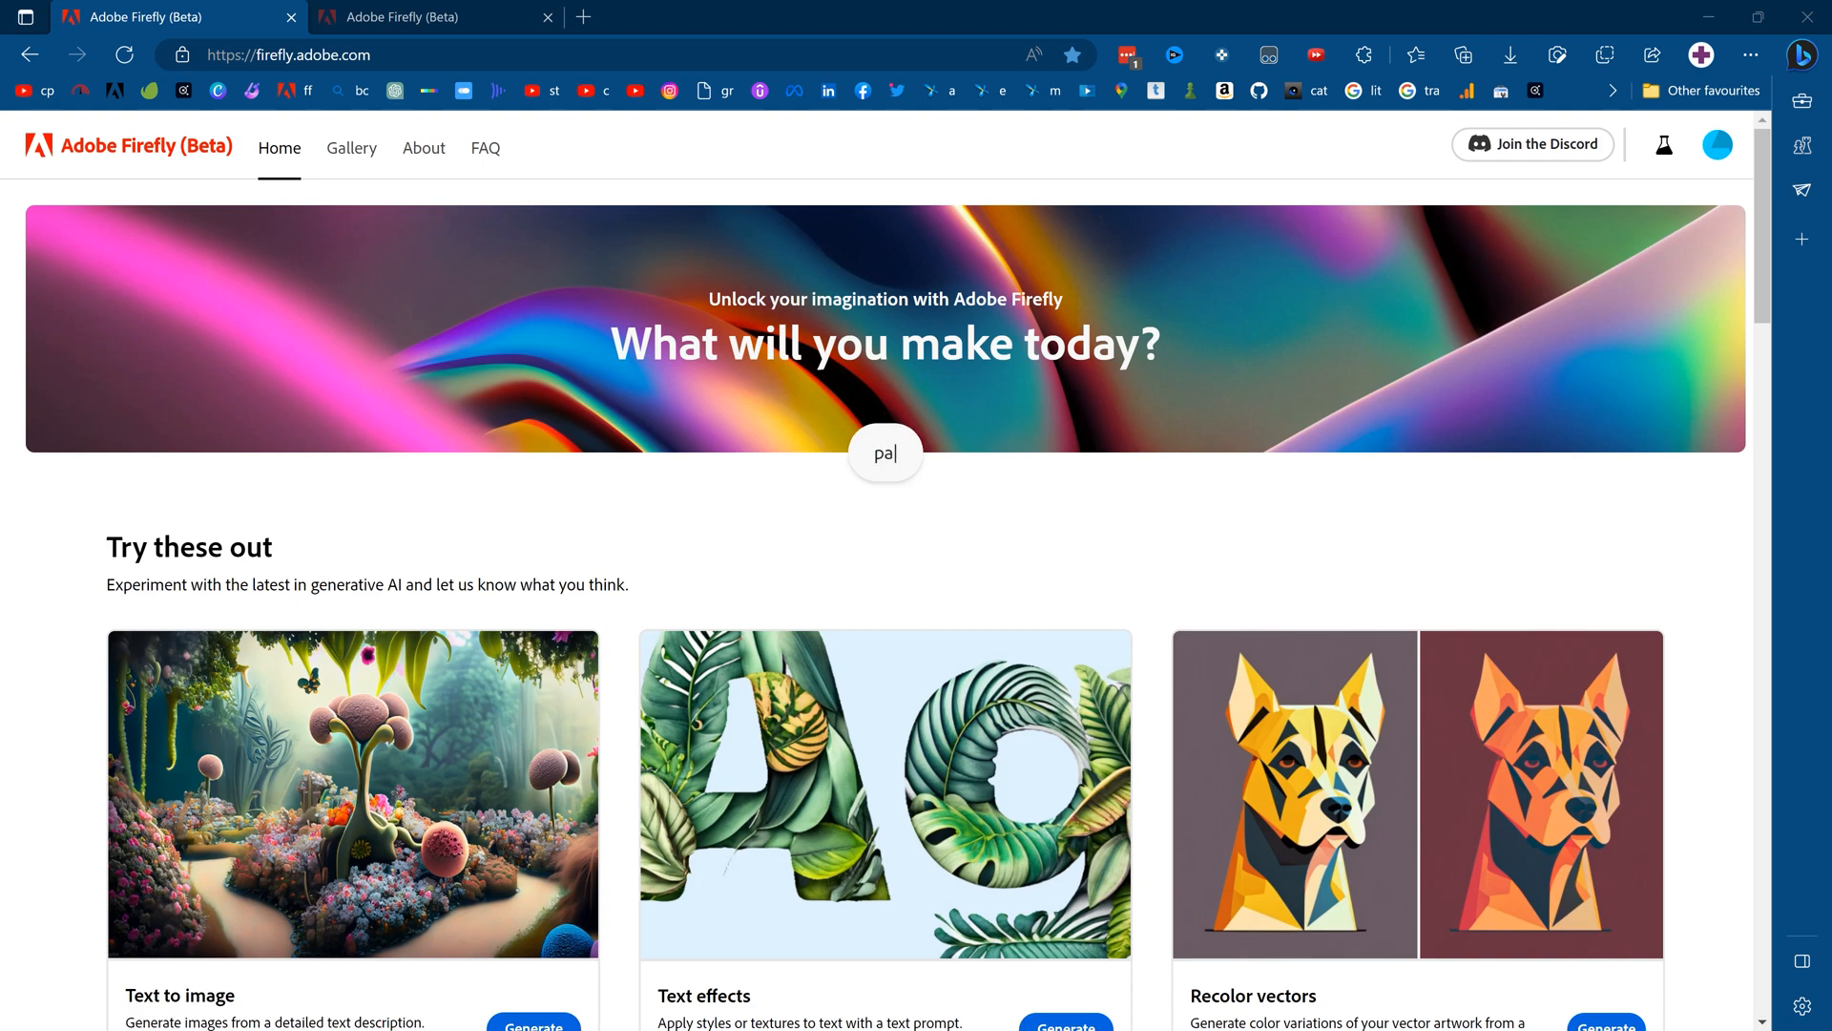
scroll("down", 3)
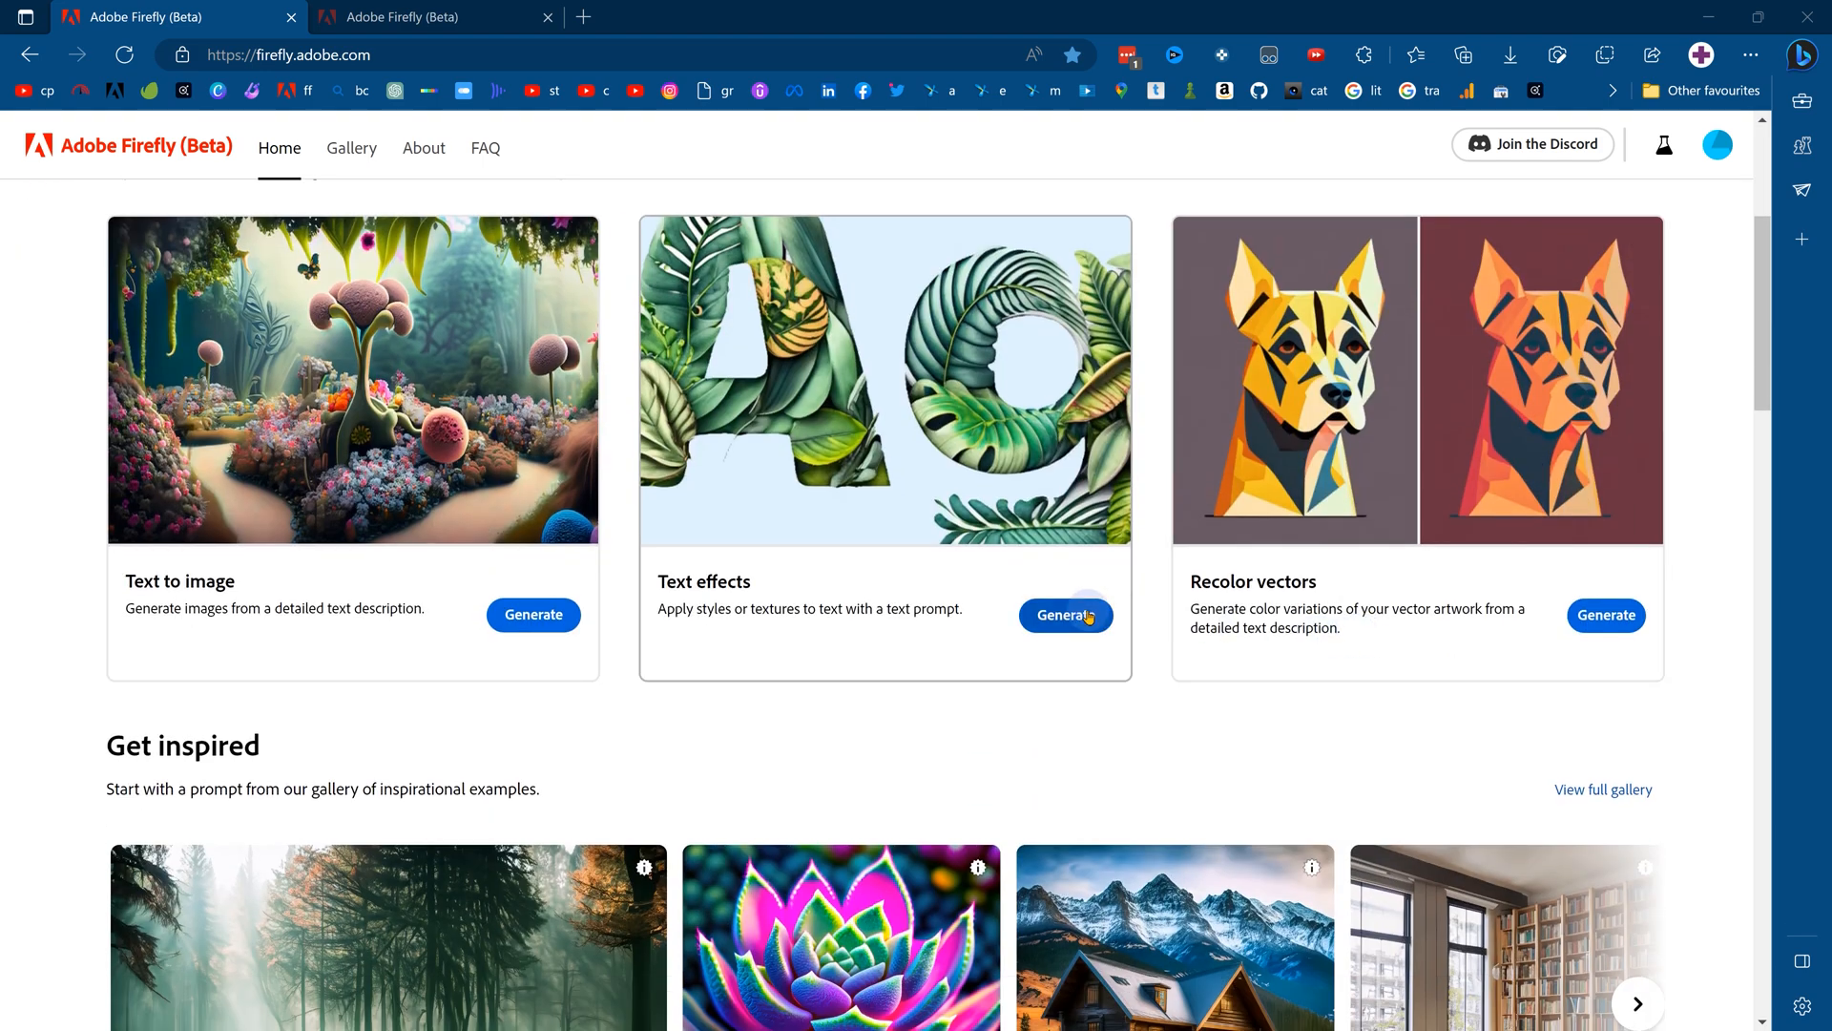
left_click(1065, 614)
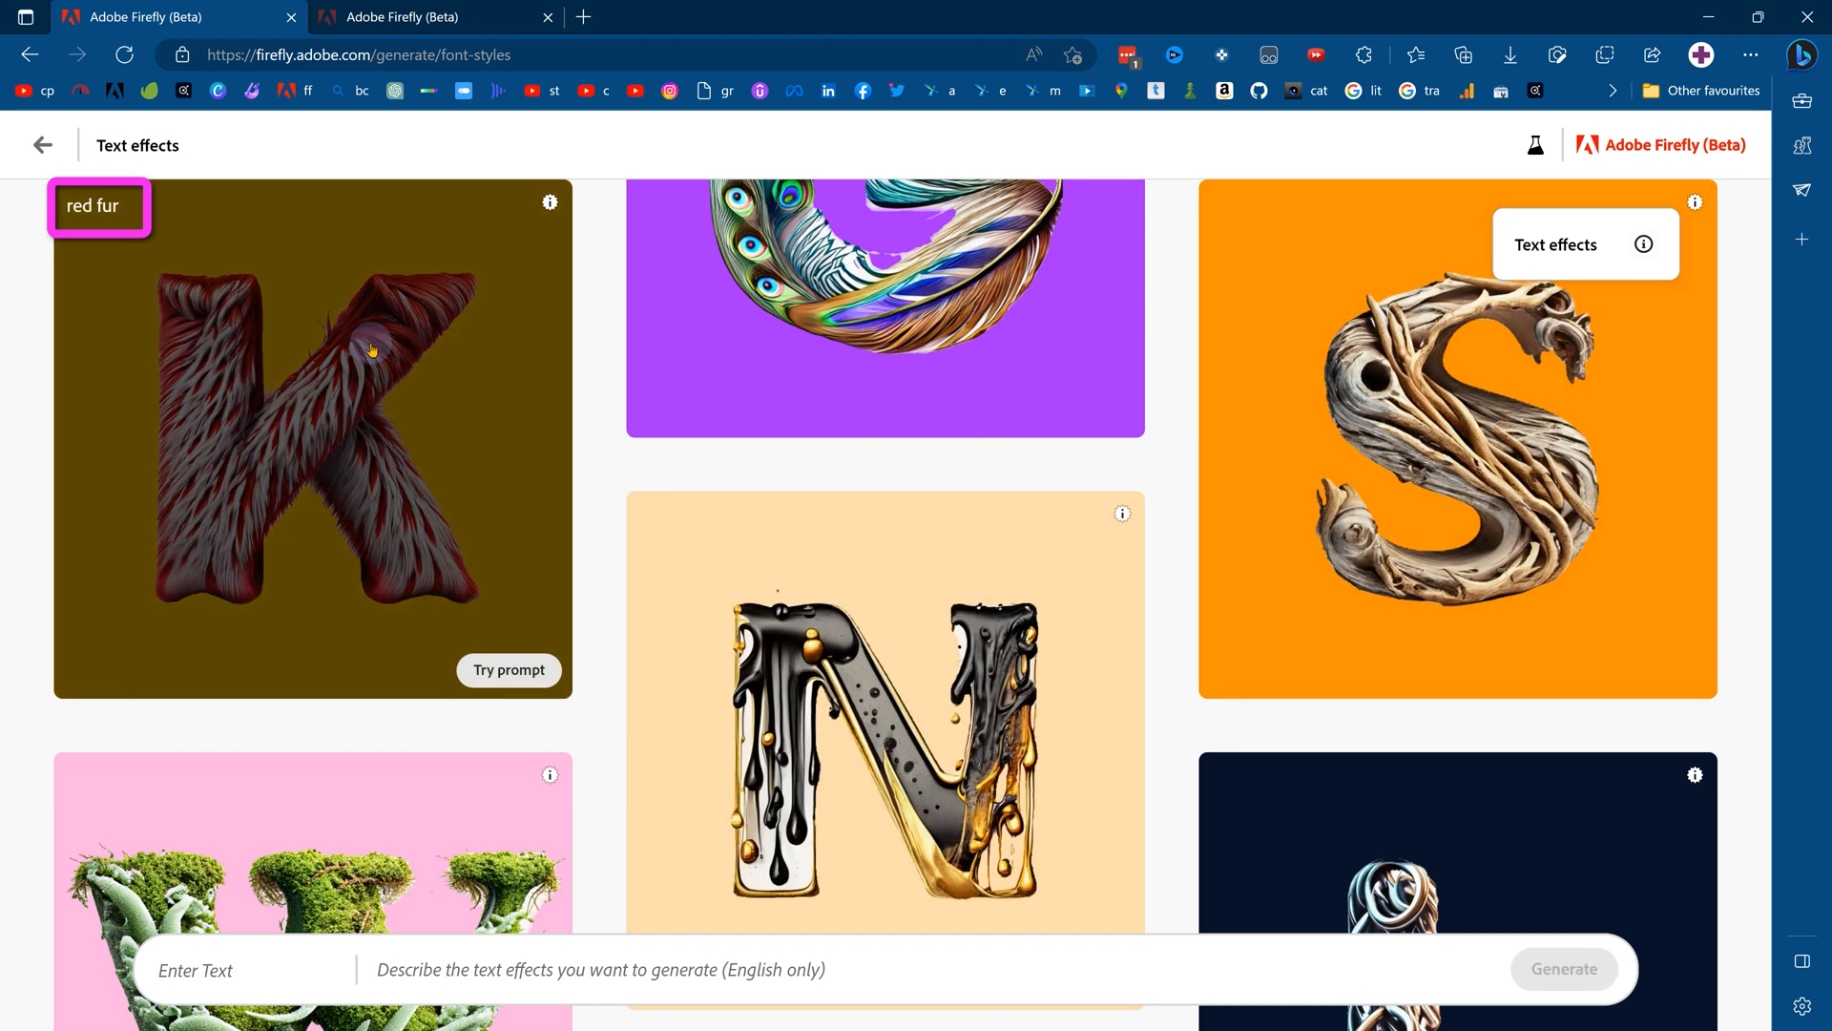
mouse_move(785, 376)
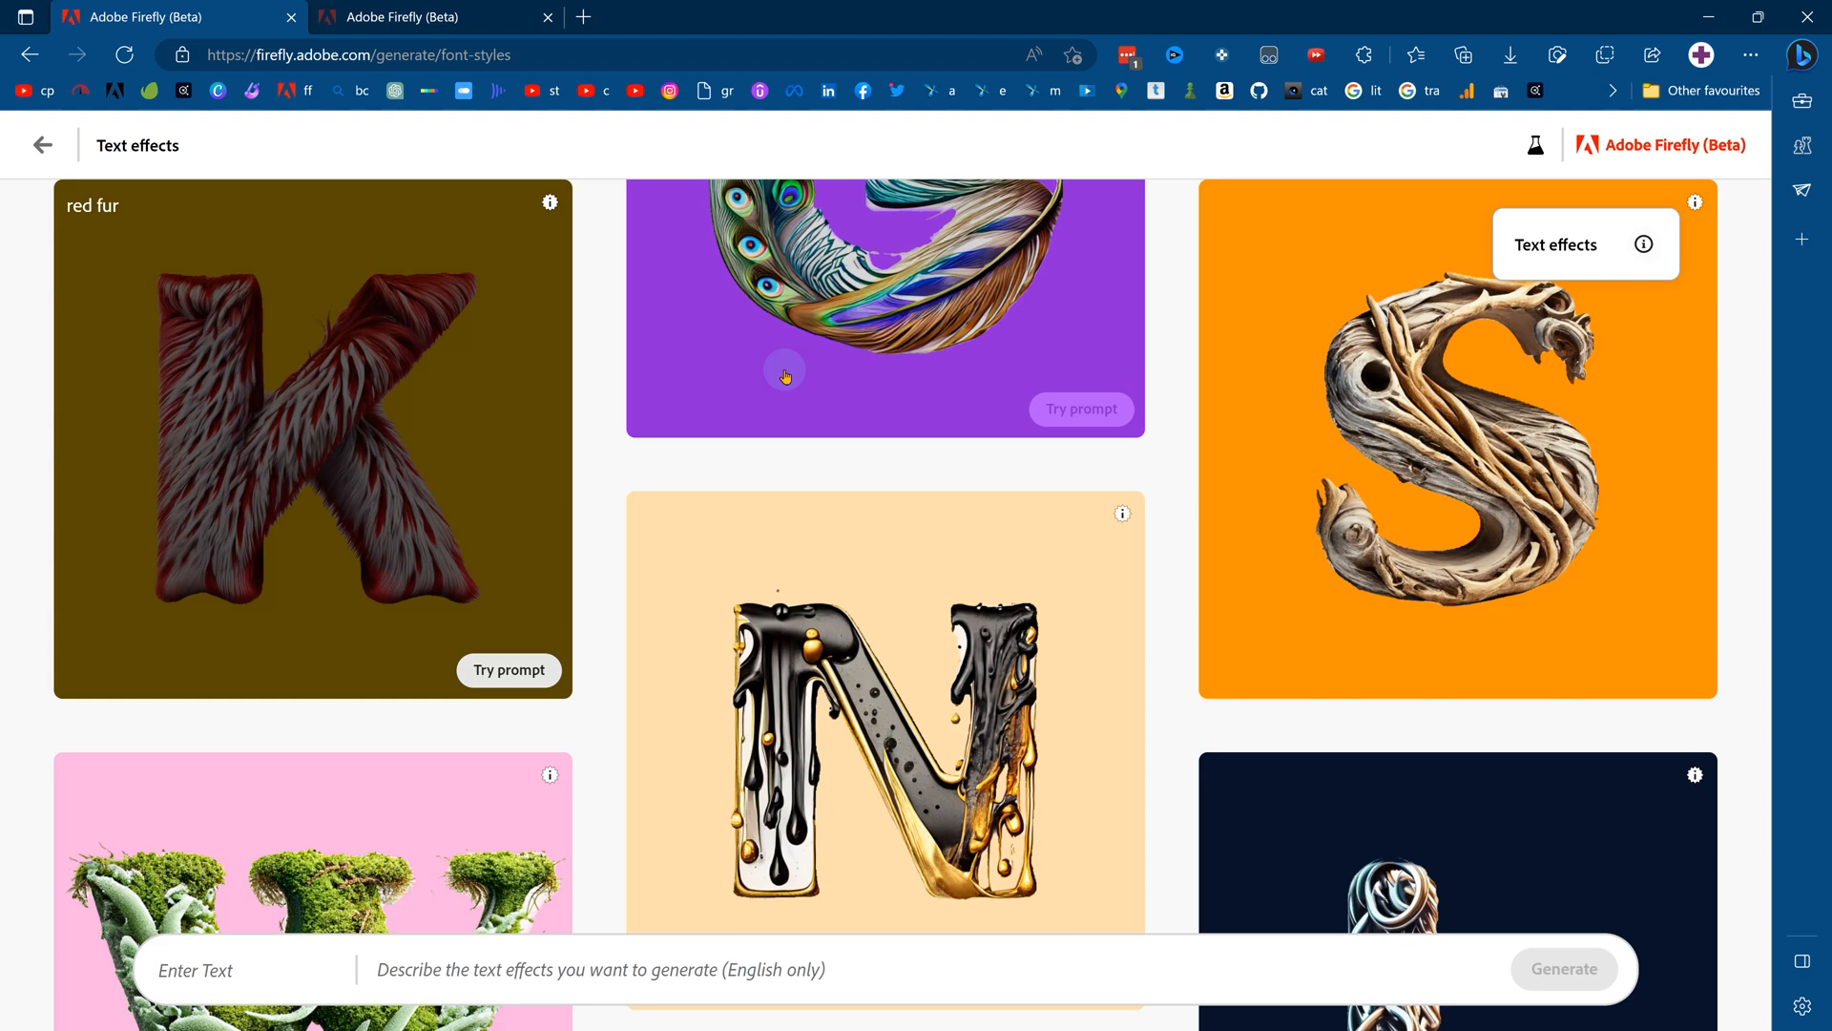
Step: Scroll through the gallery of example lettering styles and prompts
scroll("down", 3)
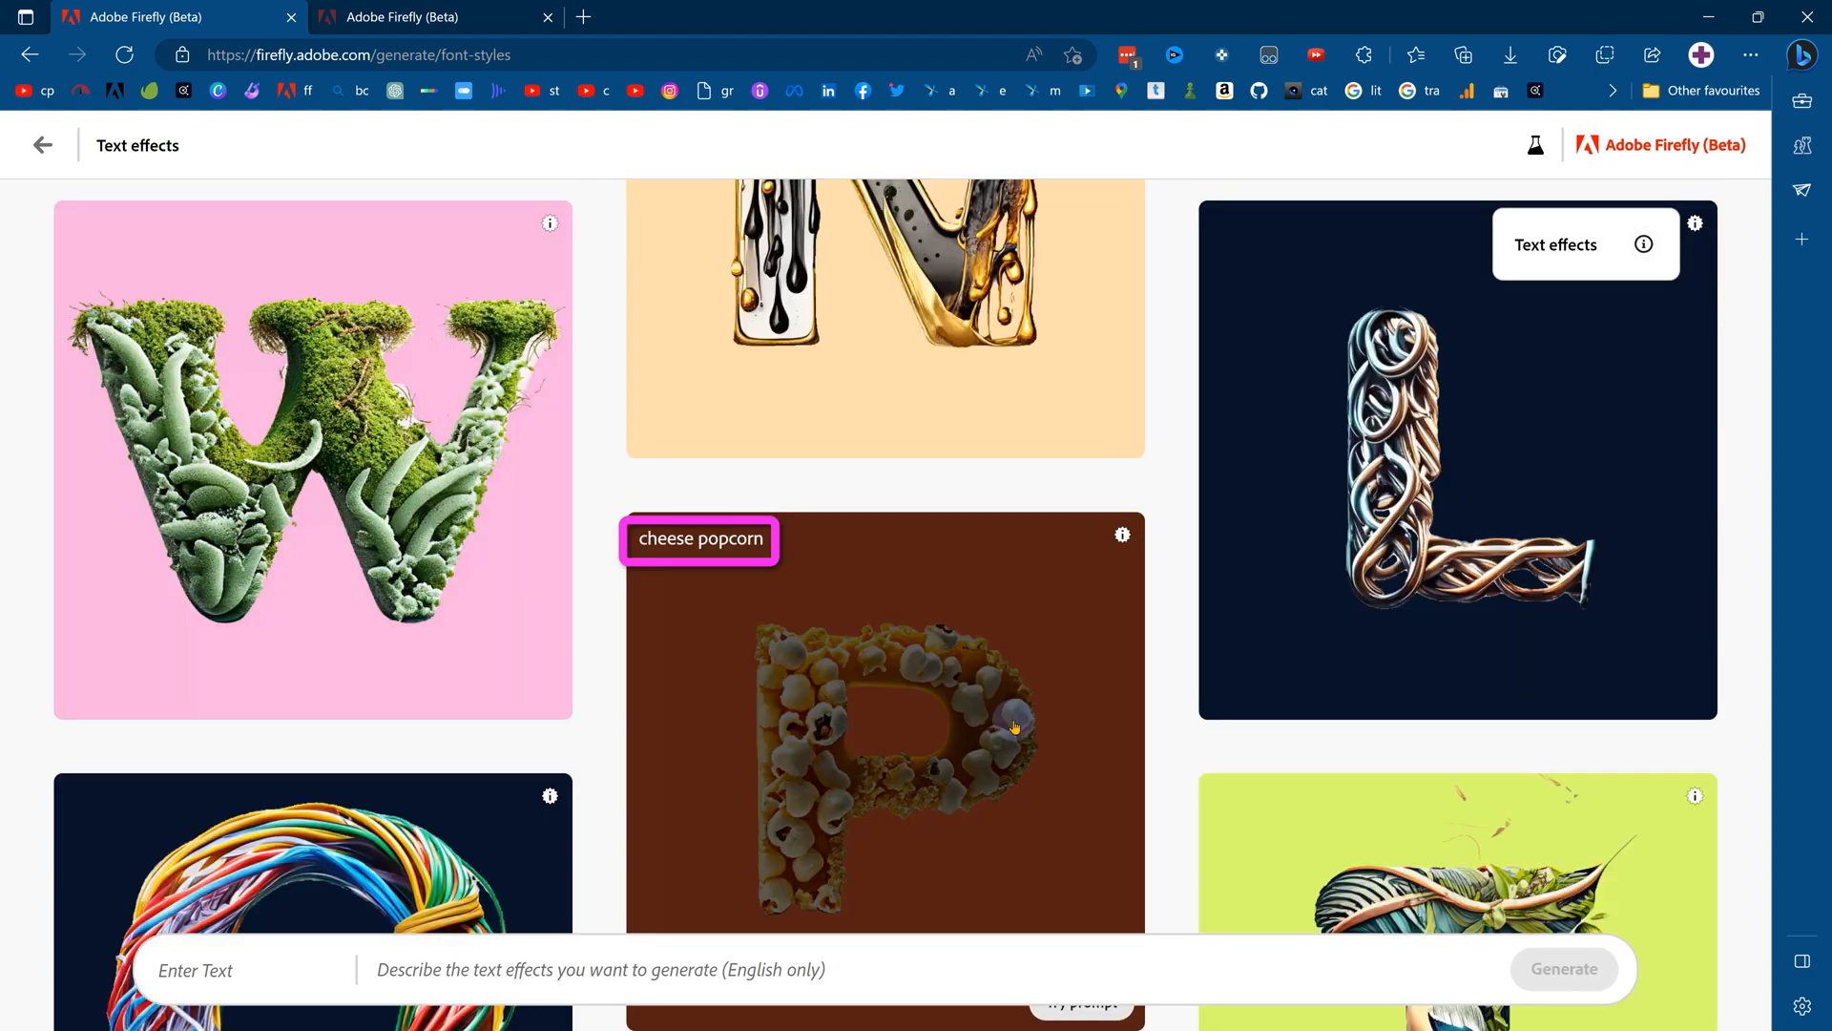
scroll("down", 3)
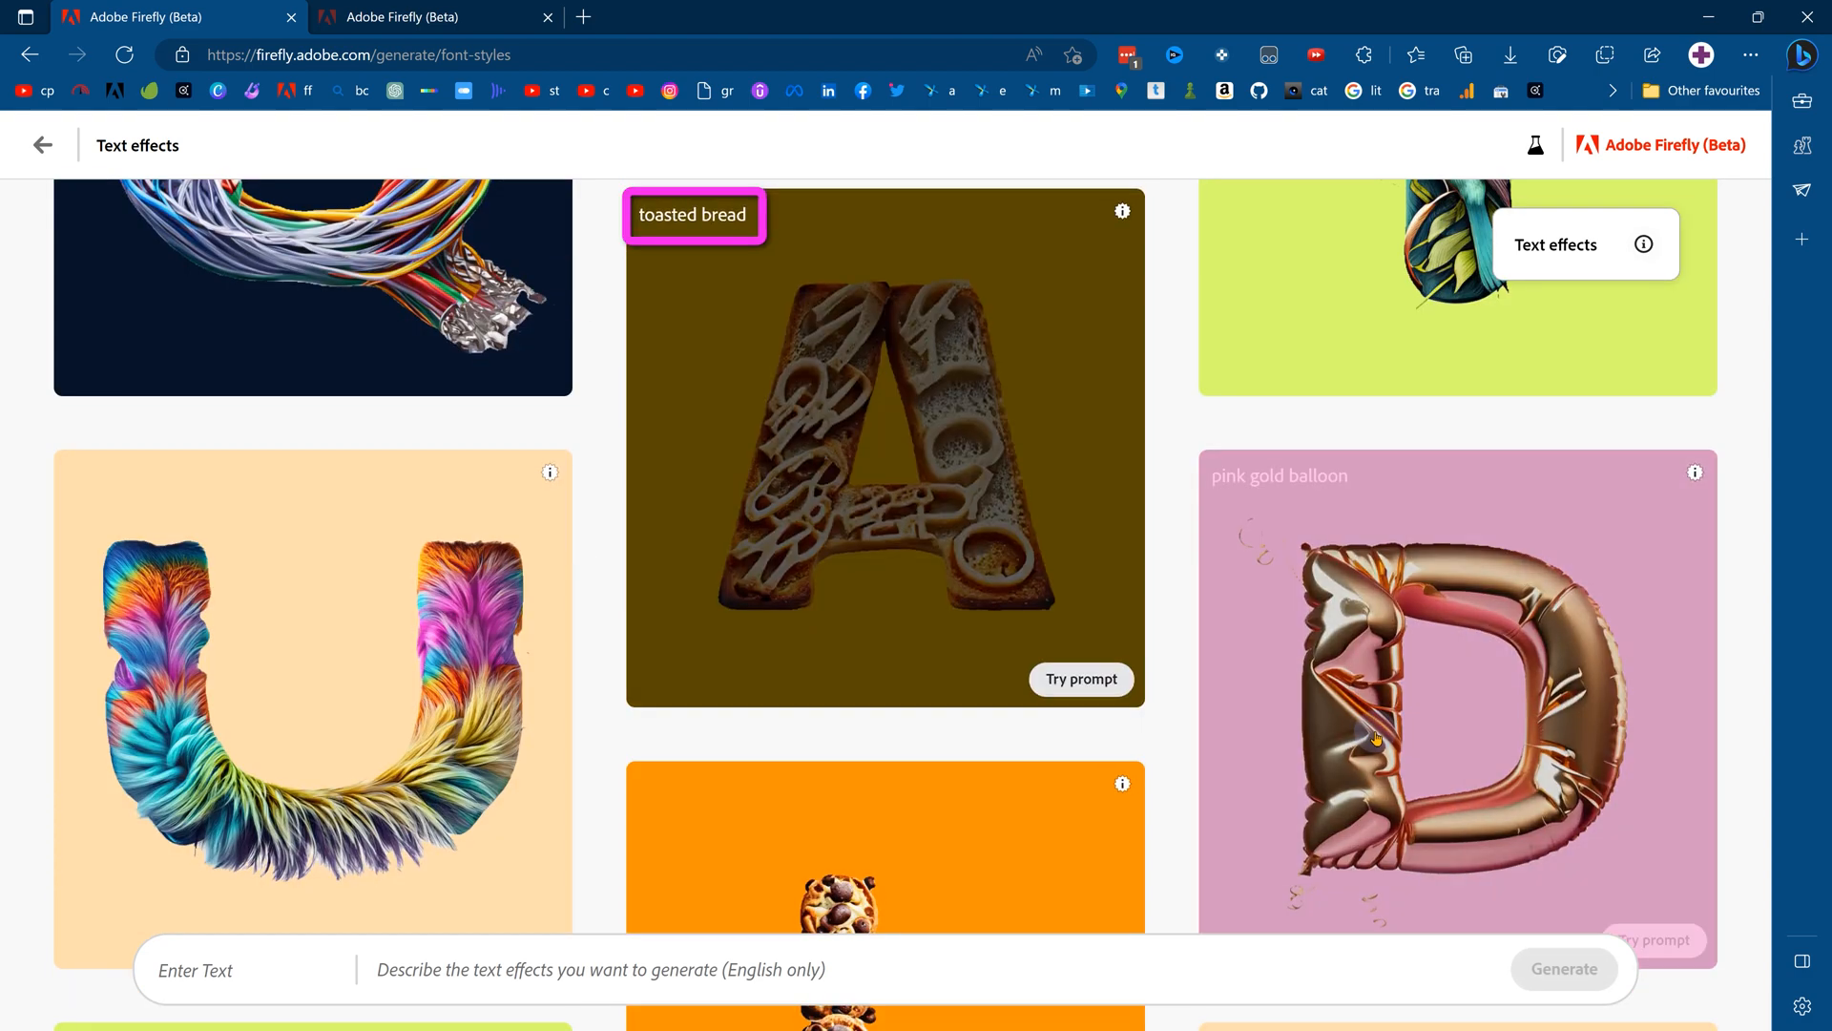
scroll("down", 3)
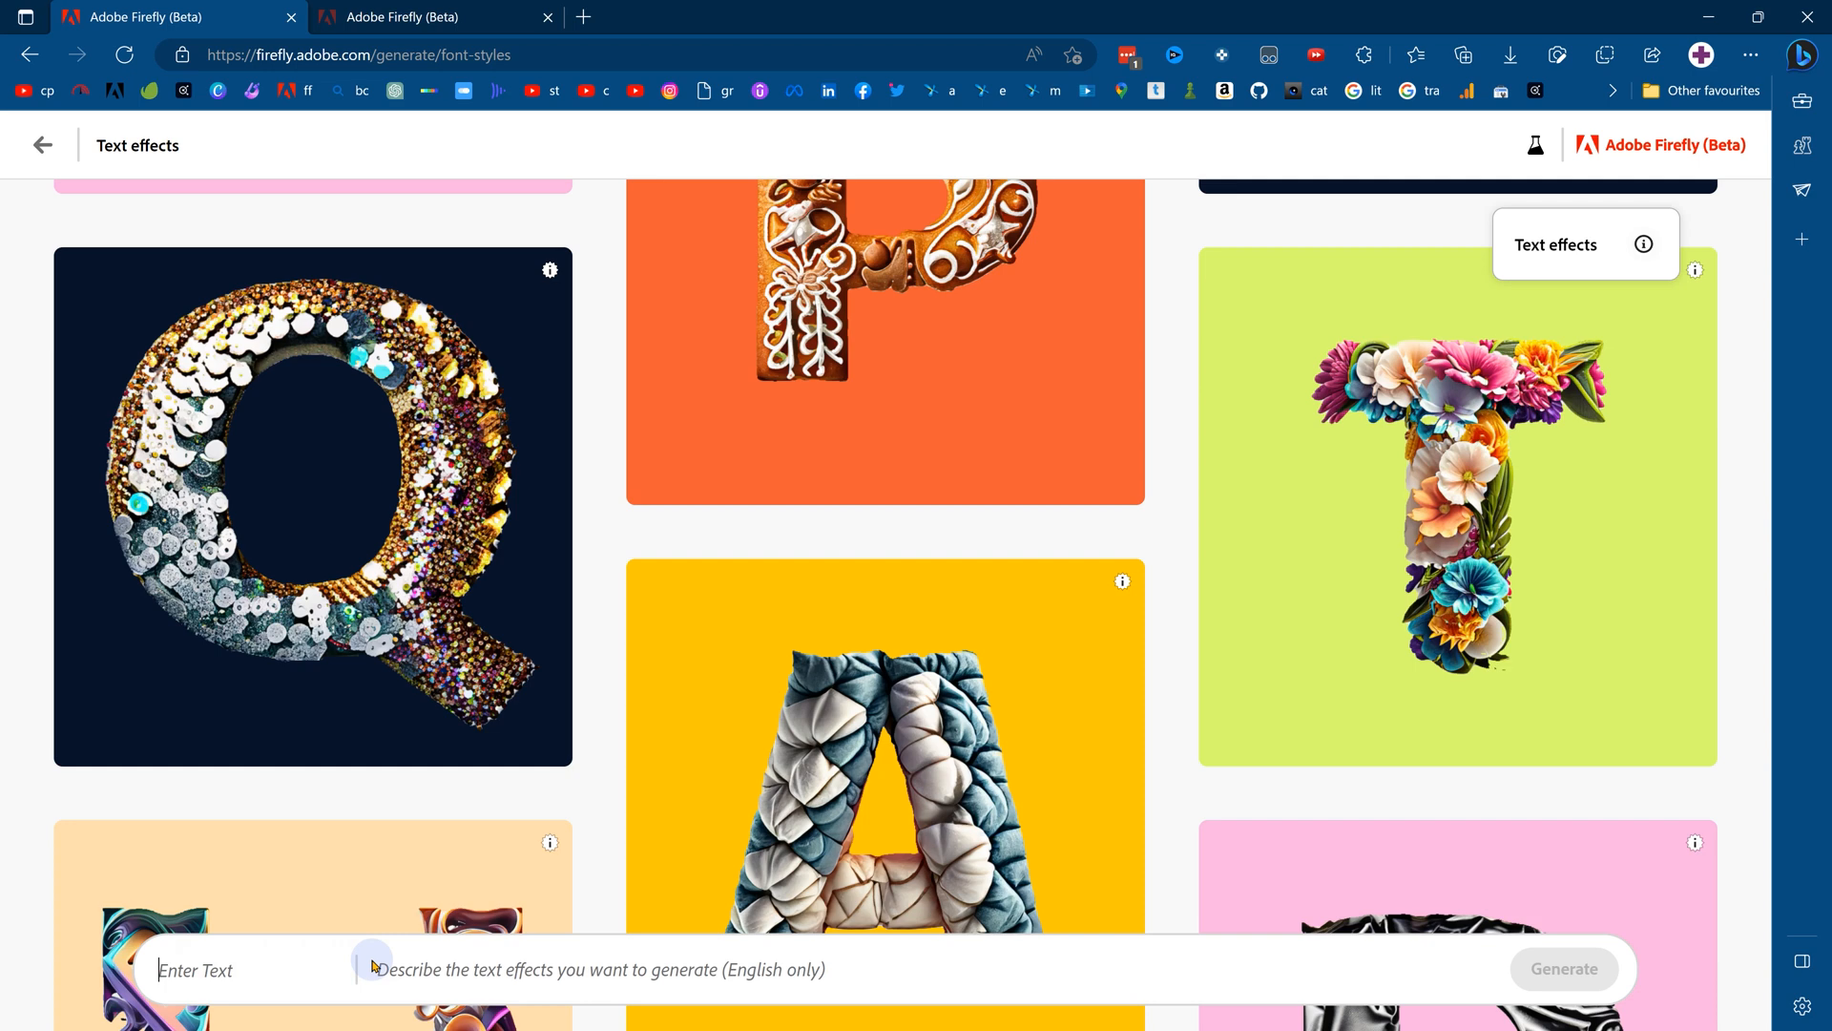
Step: Generate the word 'Art' with the description 'blank canvas', producing four lettering variations
type("Art")
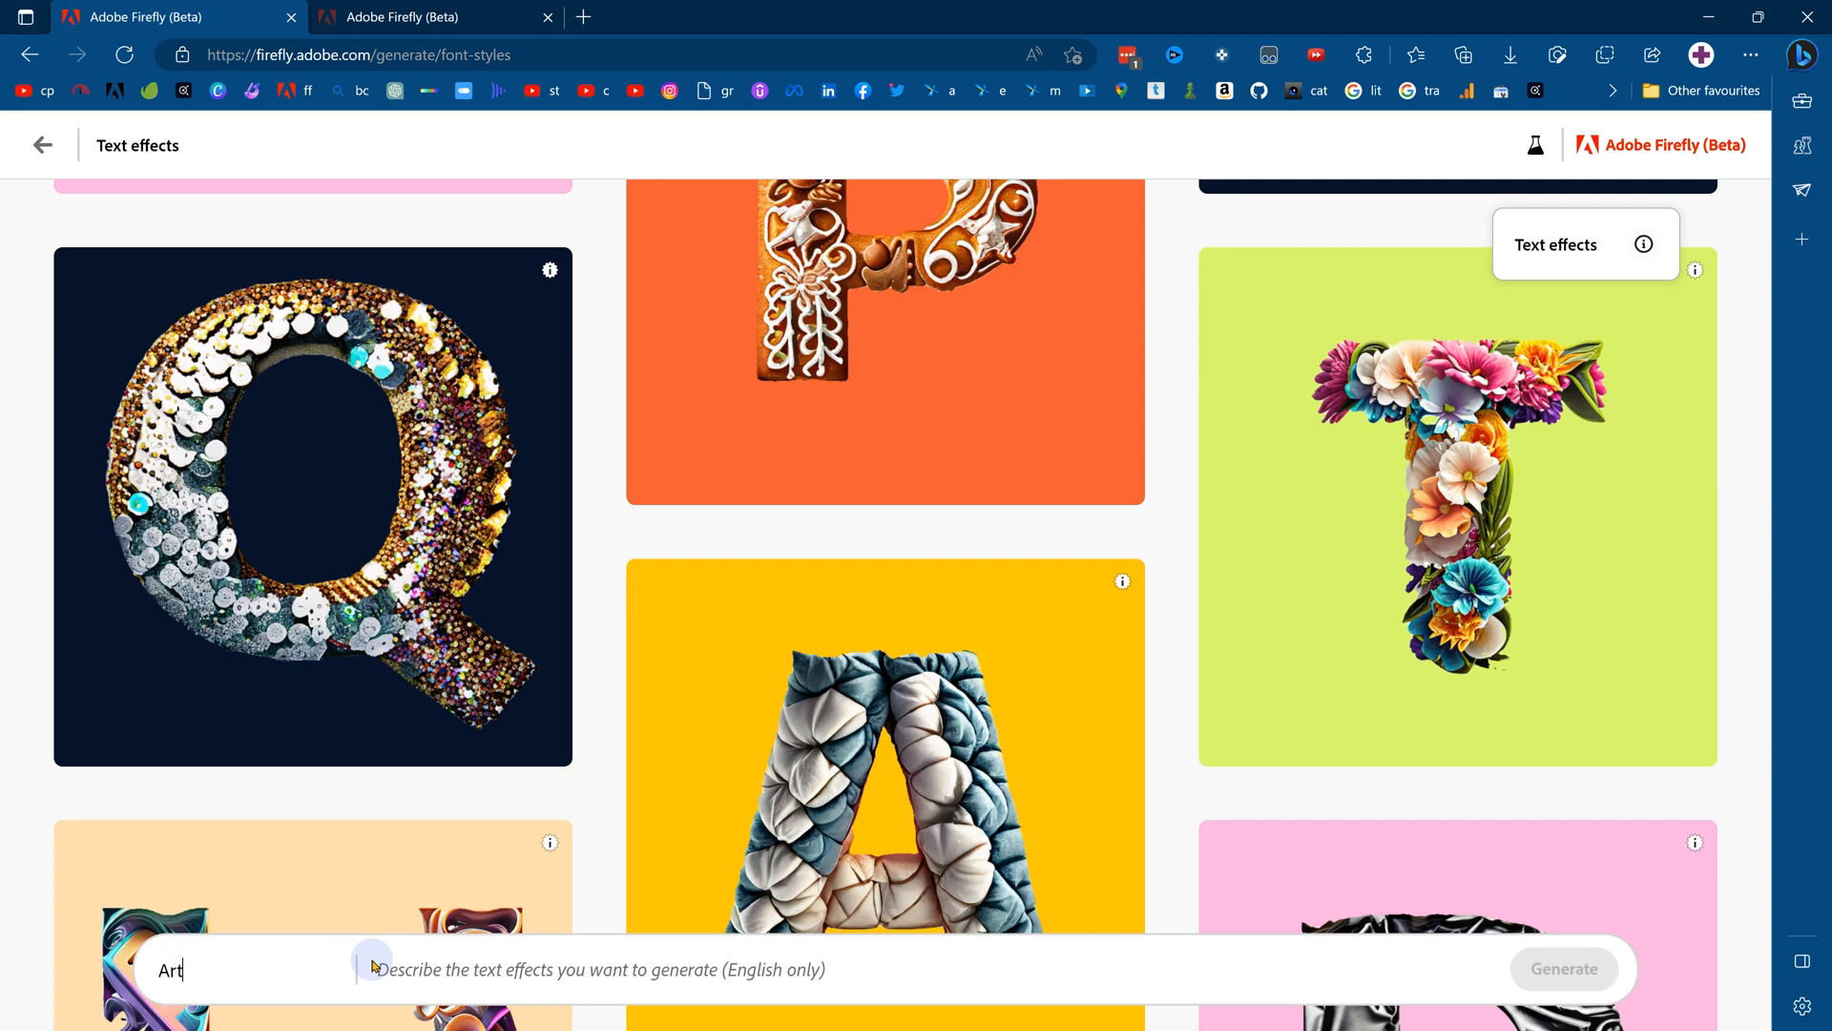
mouse_move(991, 973)
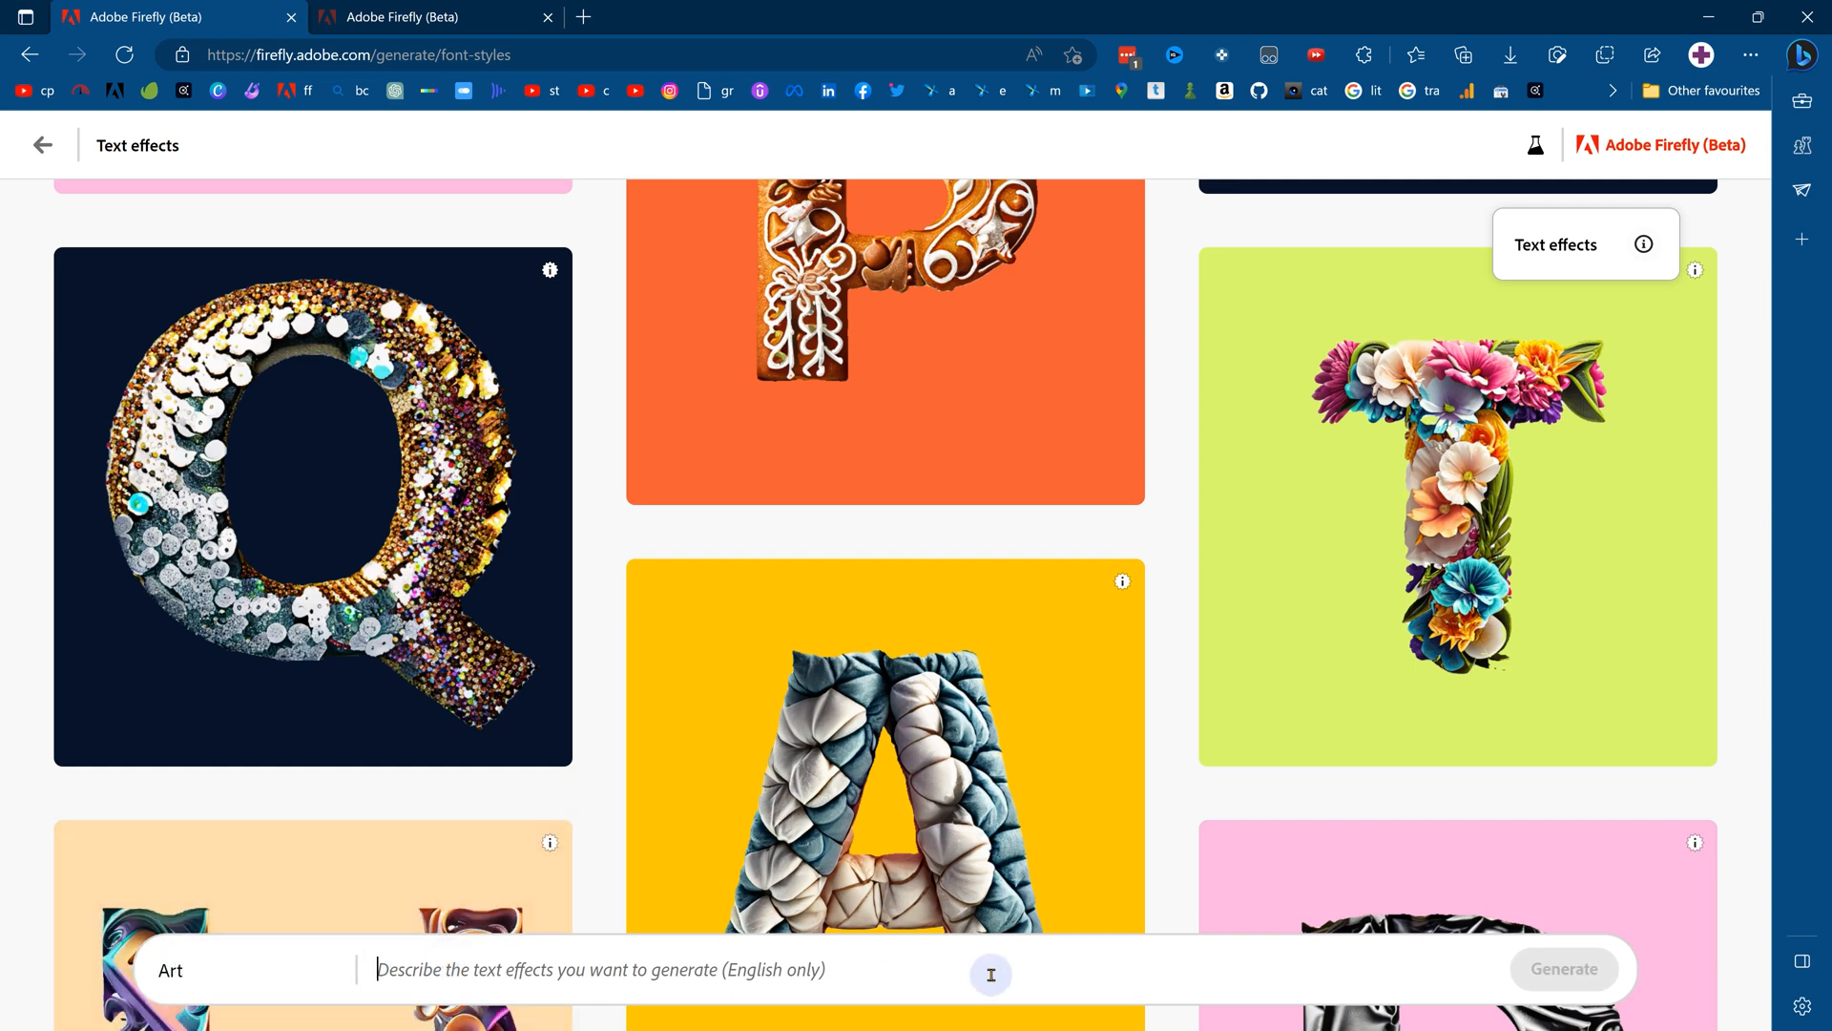
type("blank canvas")
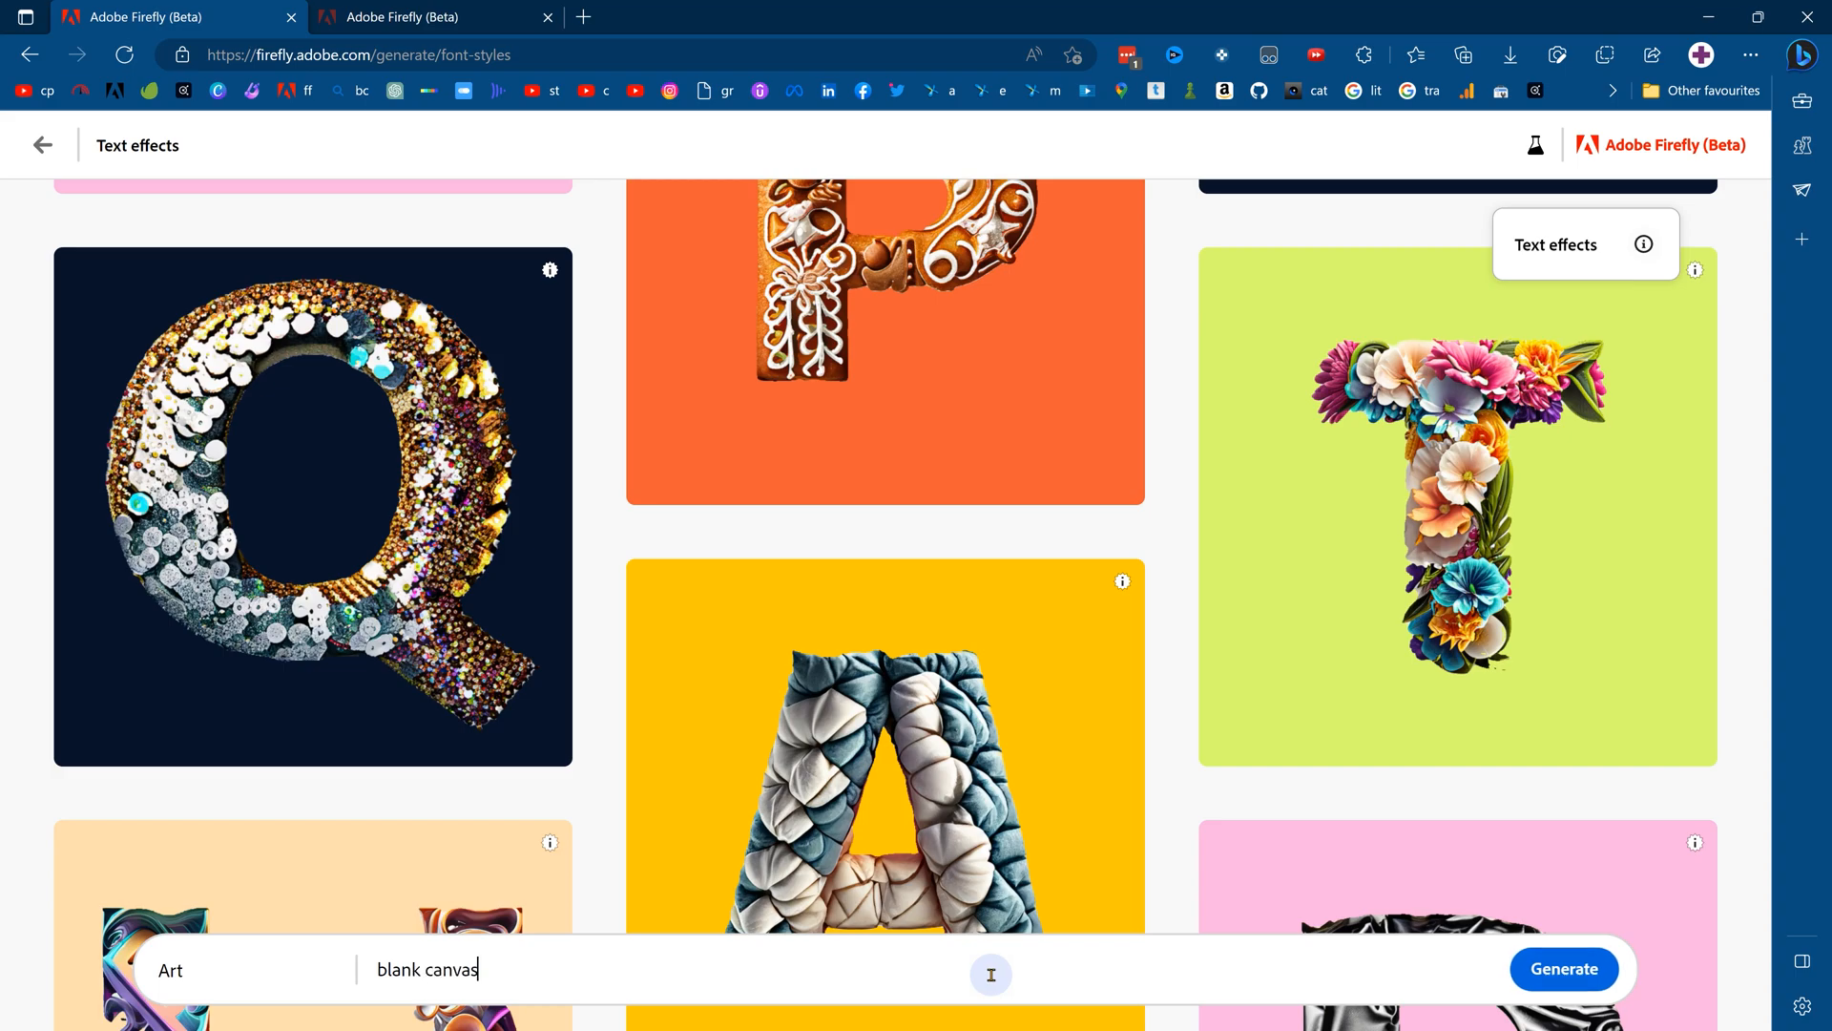
left_click(1564, 969)
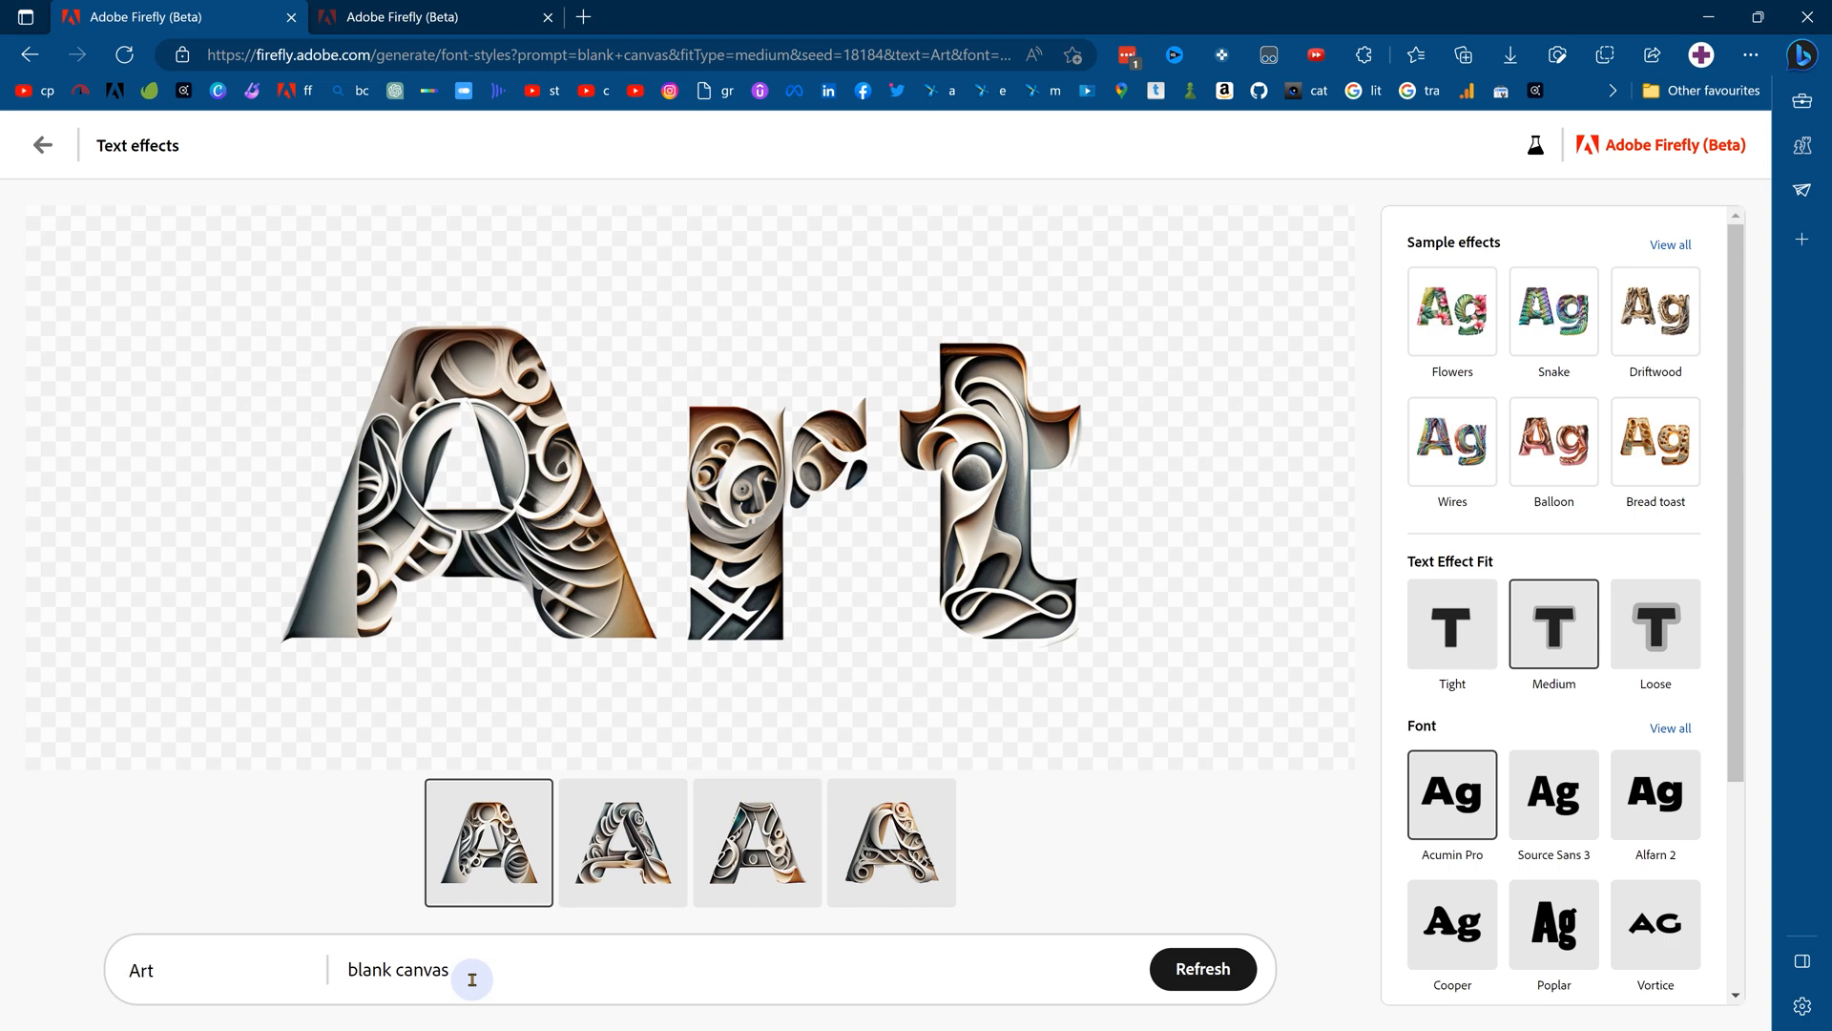
mouse_move(910, 769)
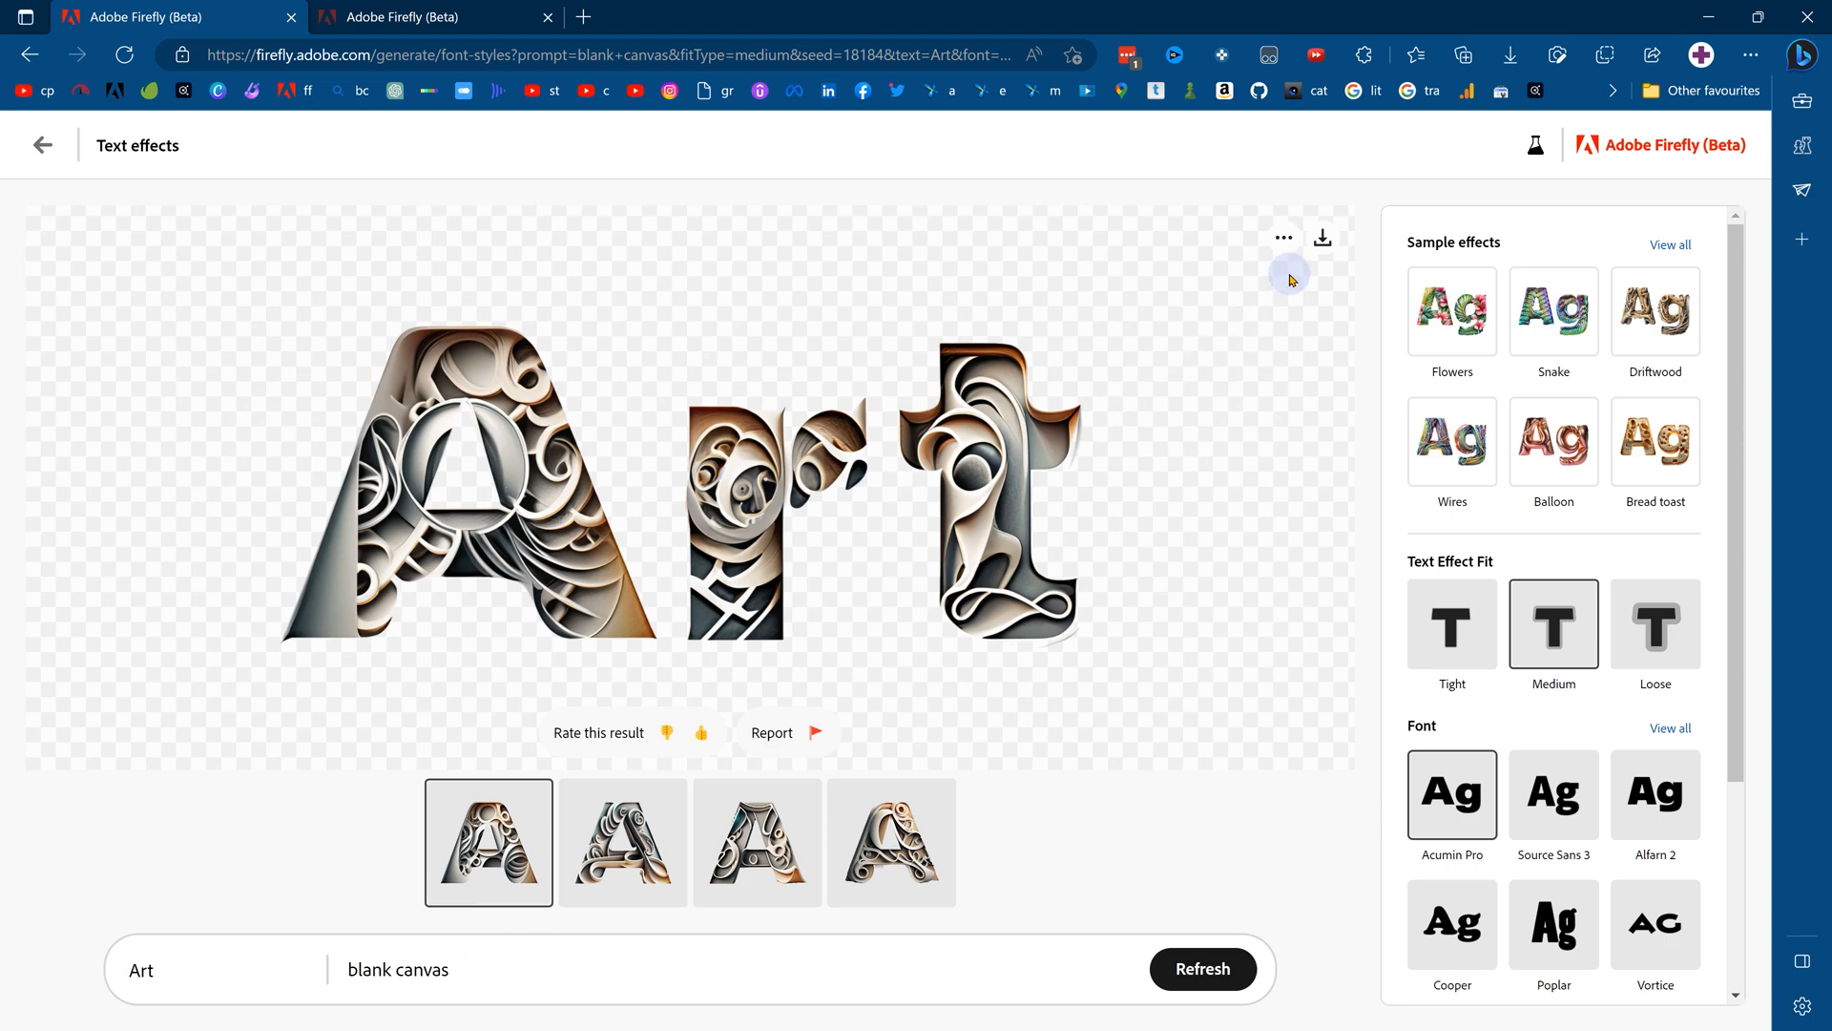
Step: Copy the generated Art image to the clipboard via the ••• Options menu
left_click(1282, 237)
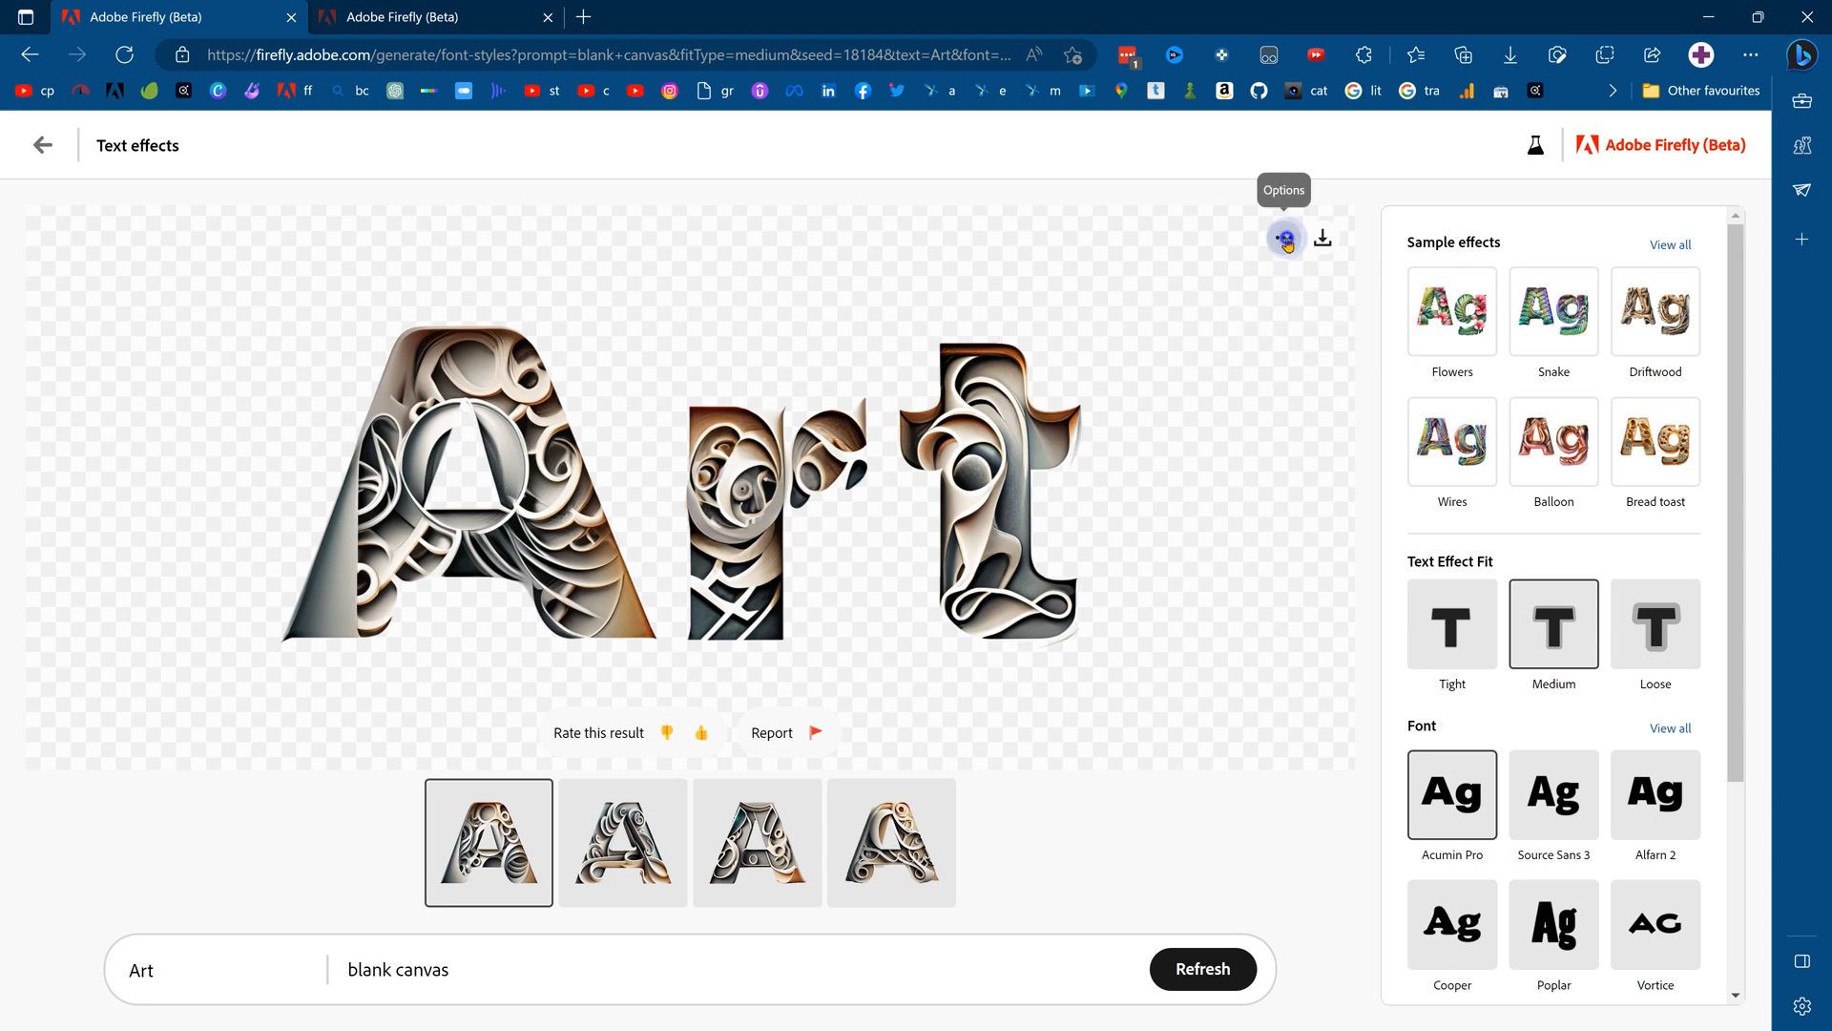
left_click(1282, 237)
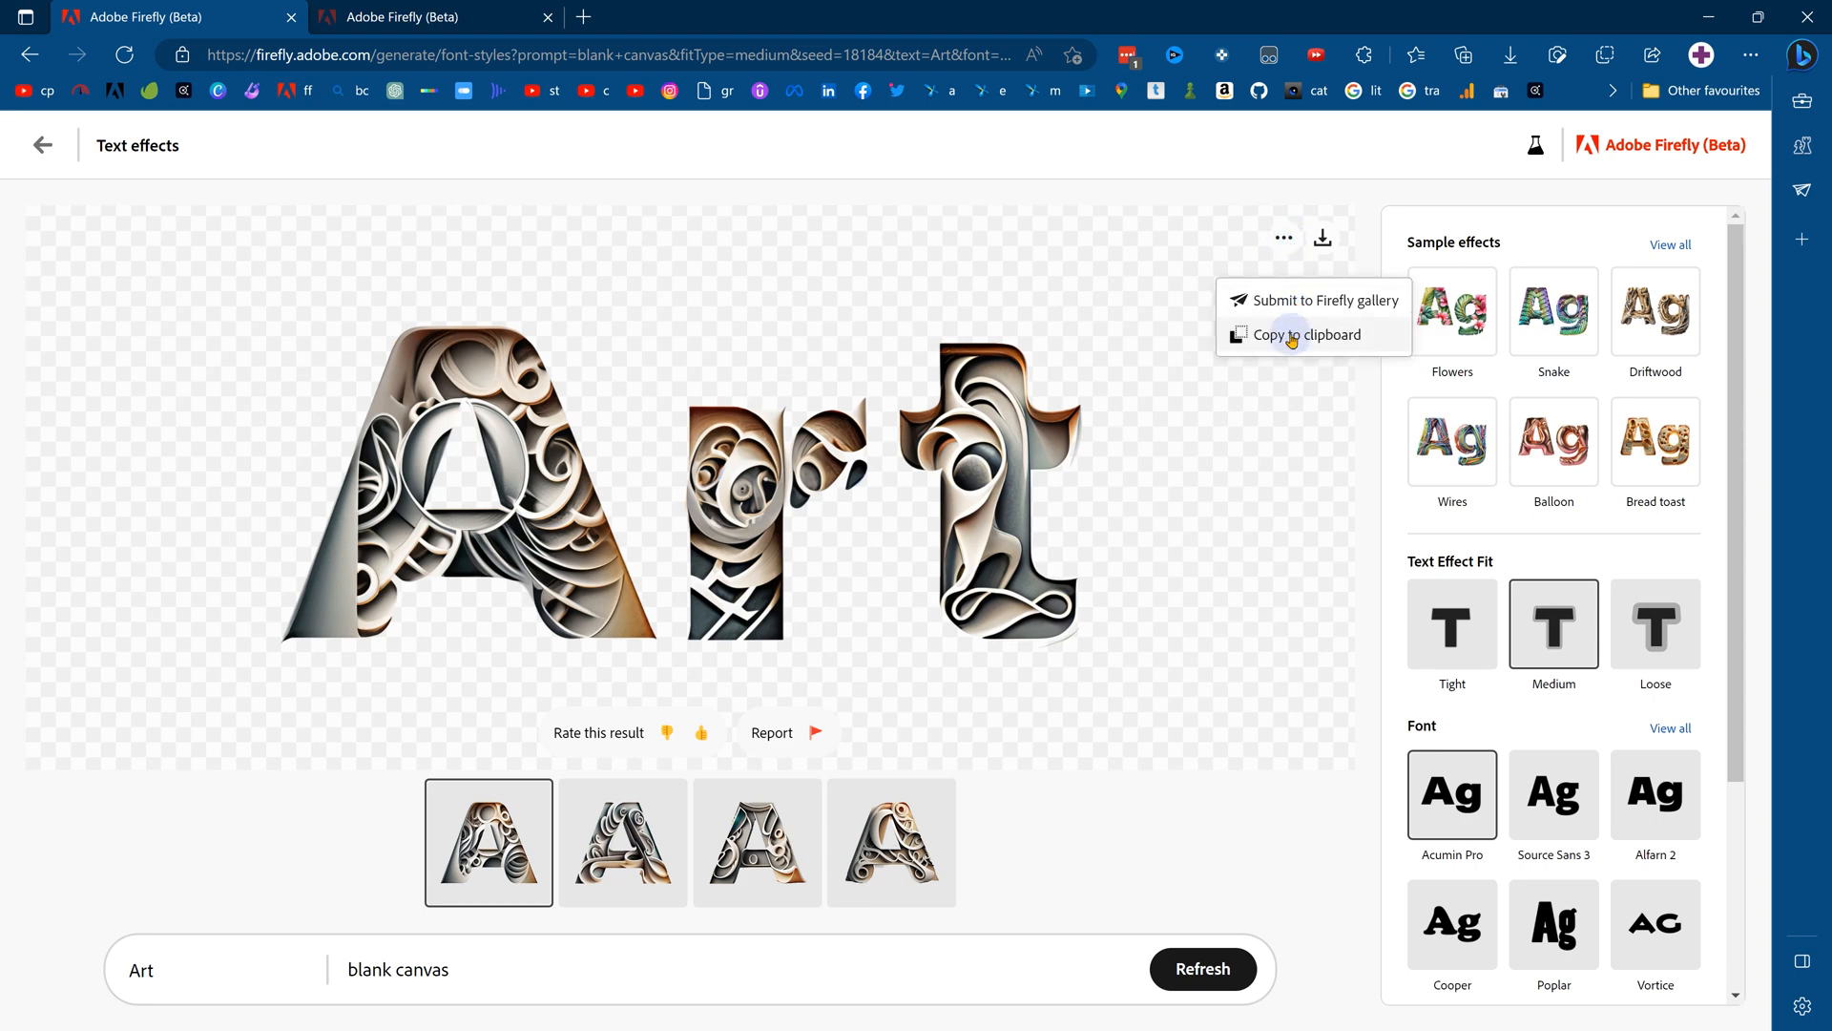
left_click(1300, 334)
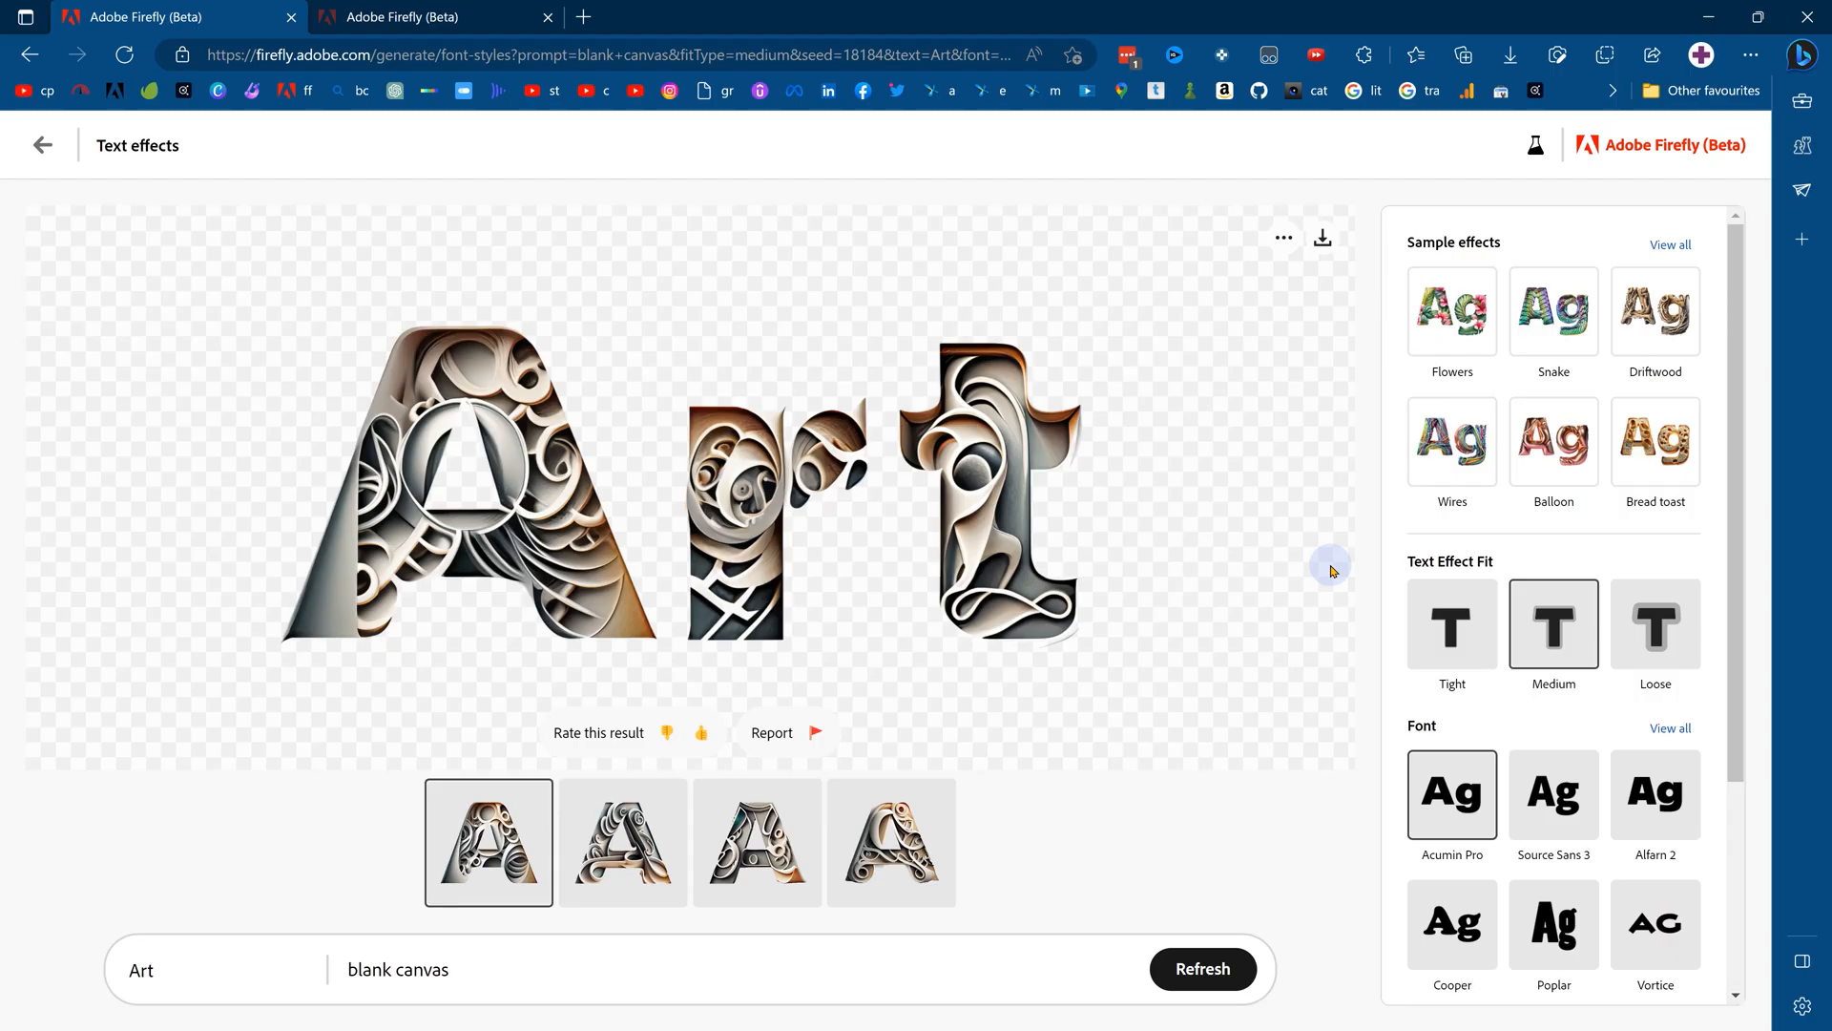
left_click(623, 842)
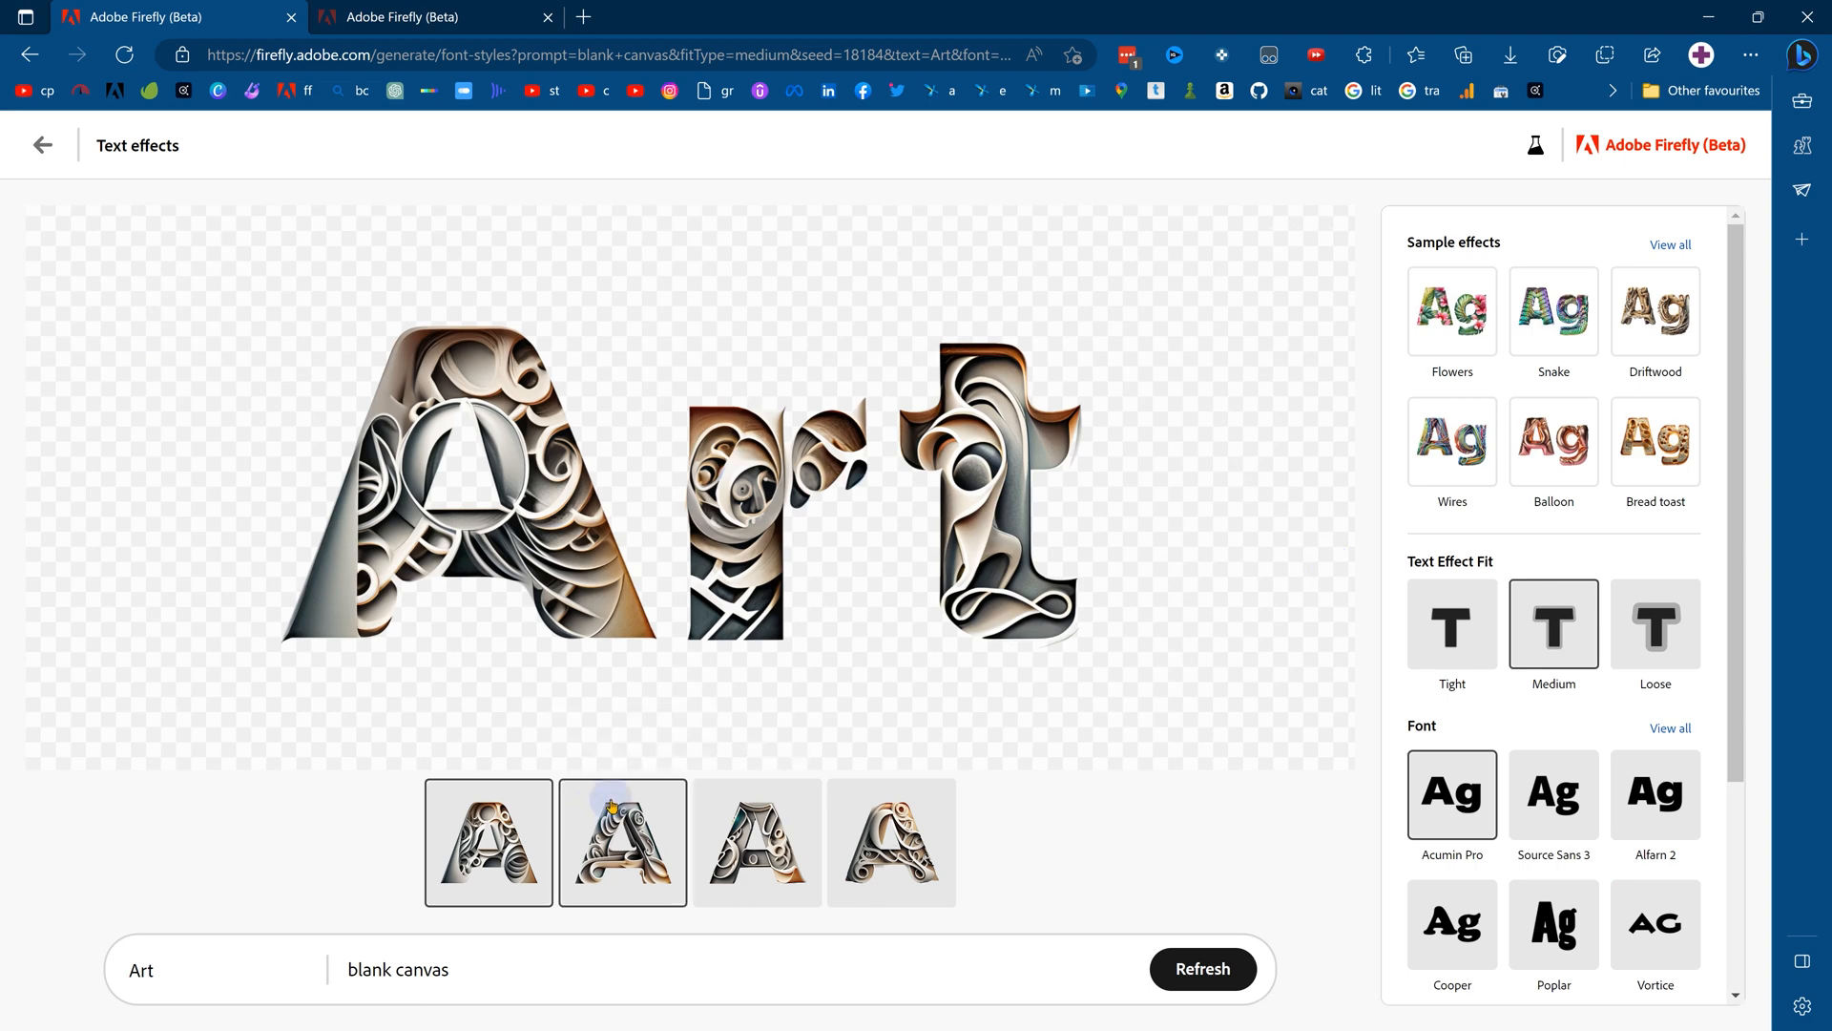
left_click(487, 842)
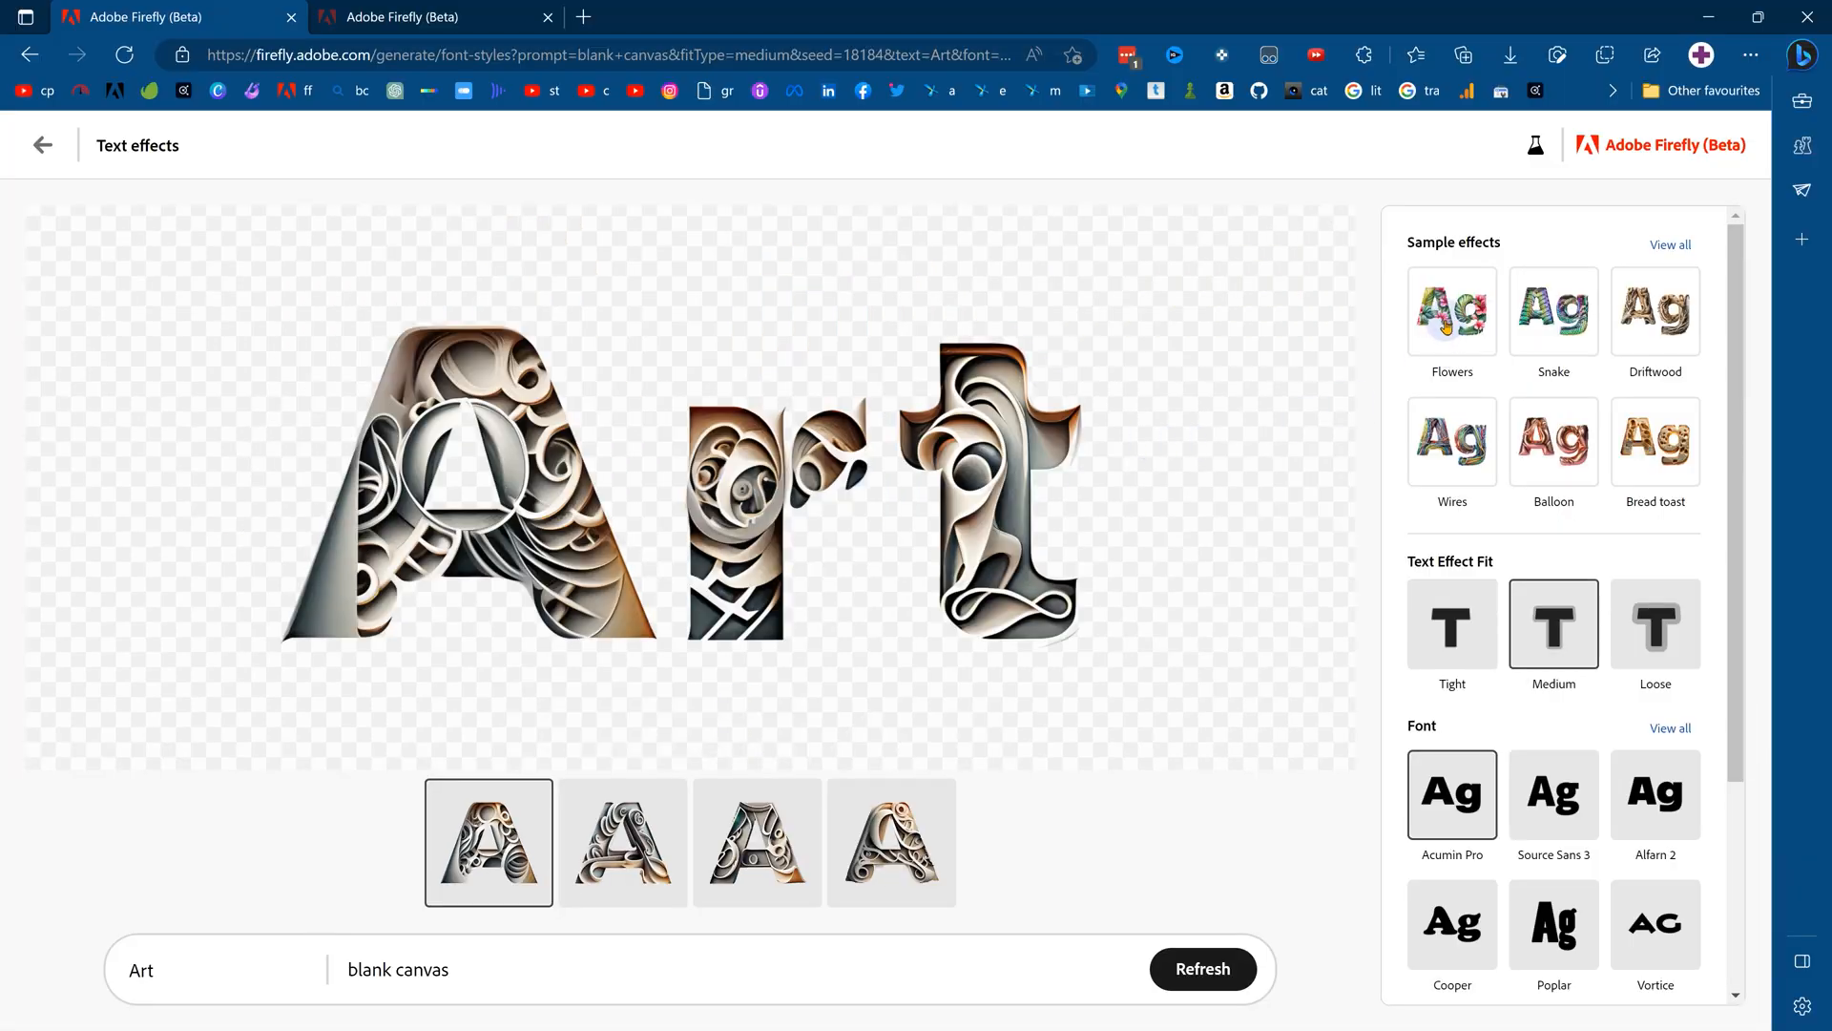
Step: From the full sample effects list, try Broken glass with Medium fit, then settle on Plastic wrap with Tight fit
left_click(1668, 244)
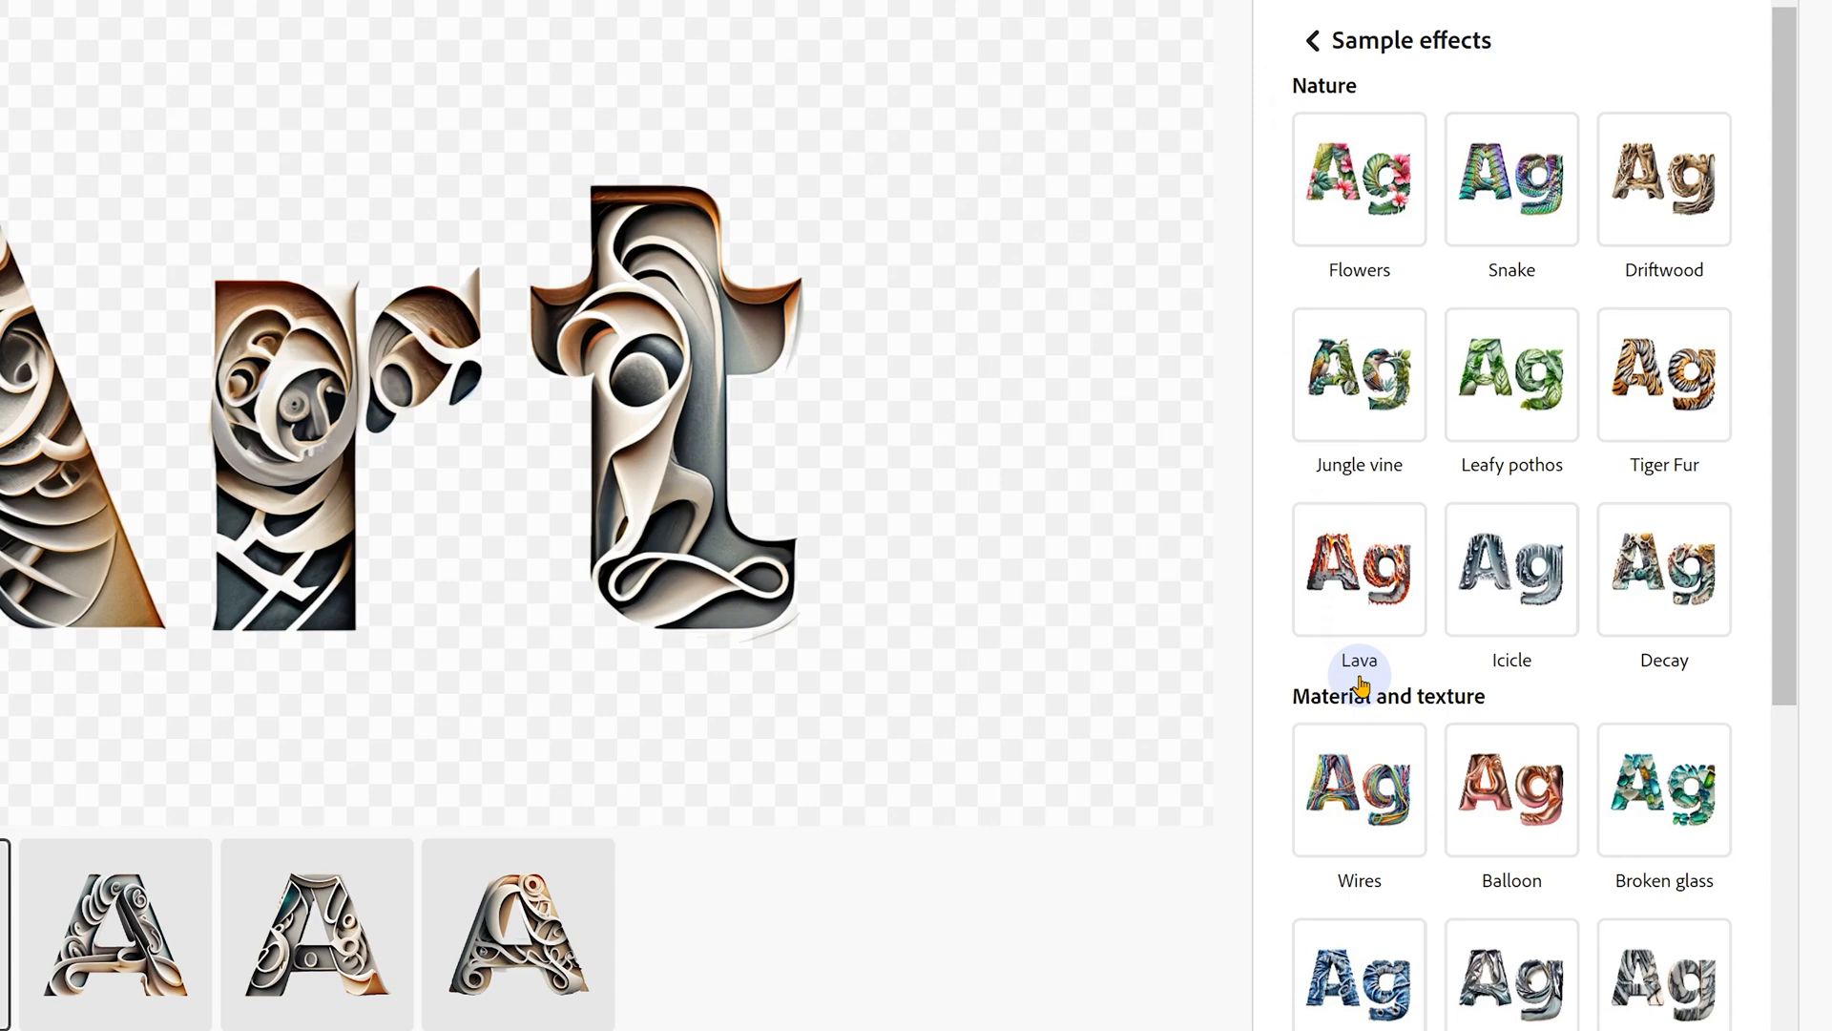
scroll("down", 3)
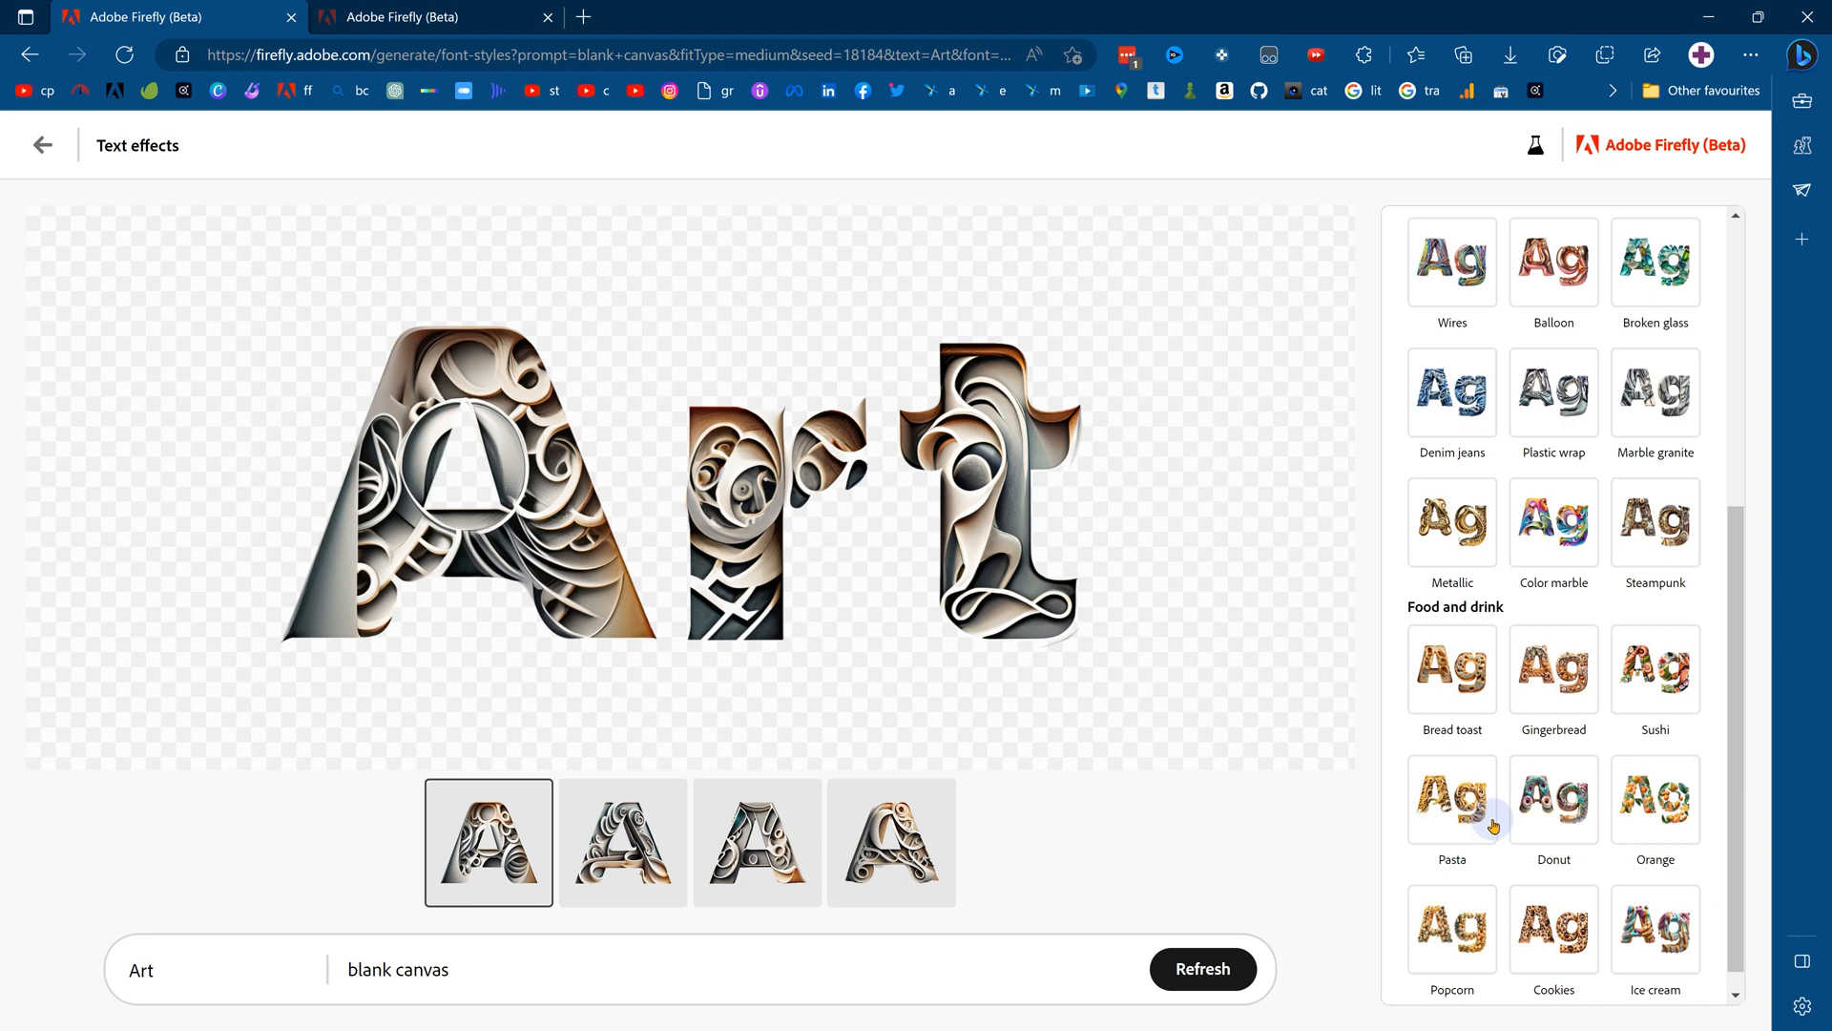
mouse_move(1542, 397)
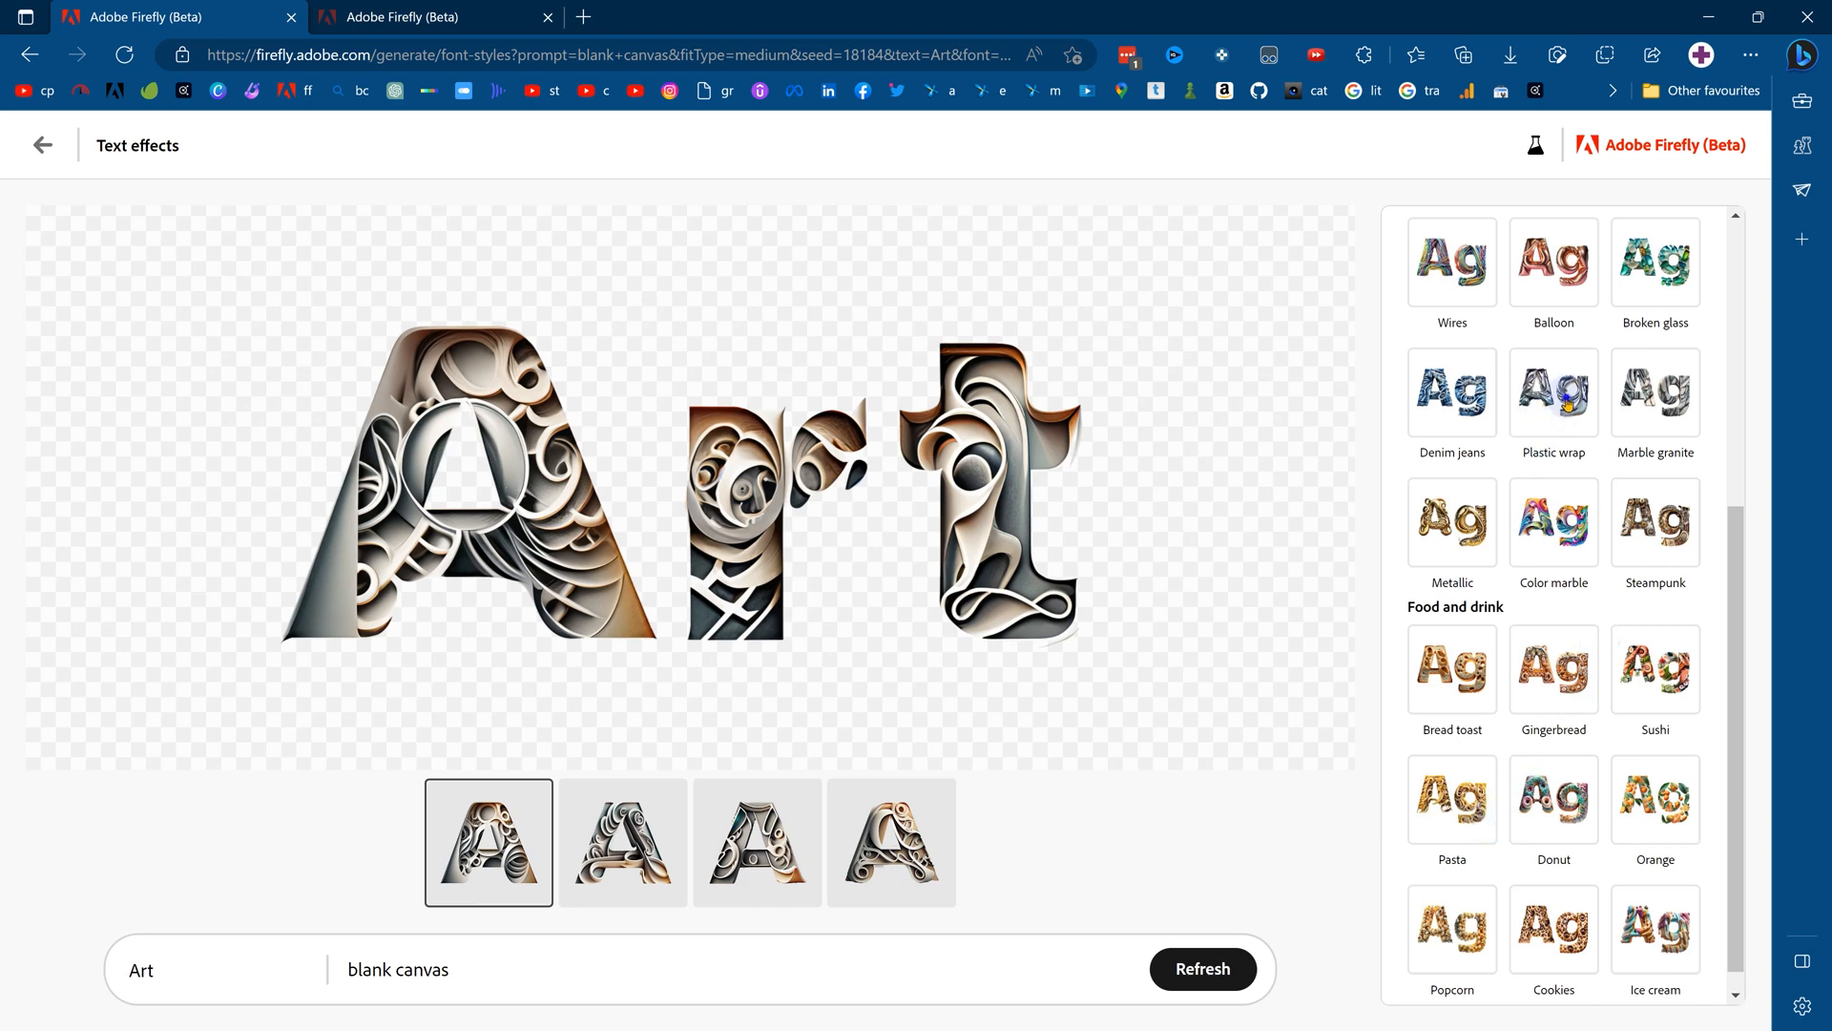
left_click(1554, 393)
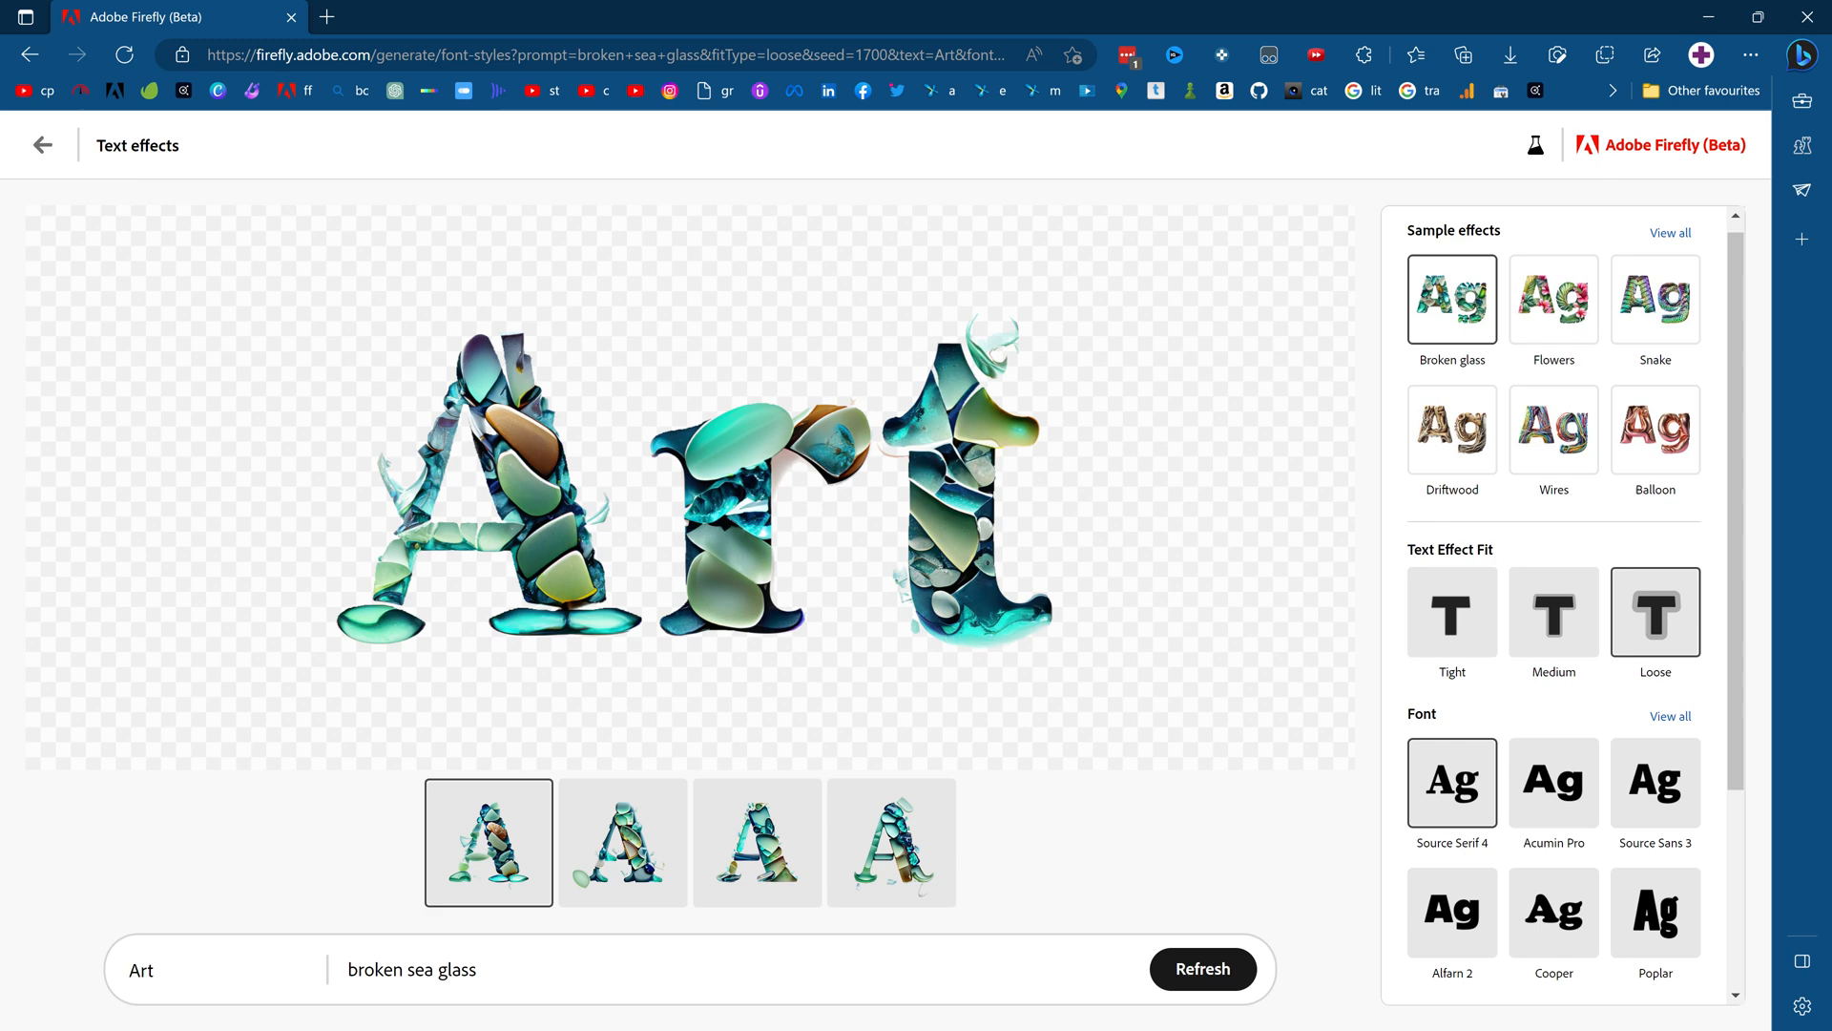
left_click(1554, 610)
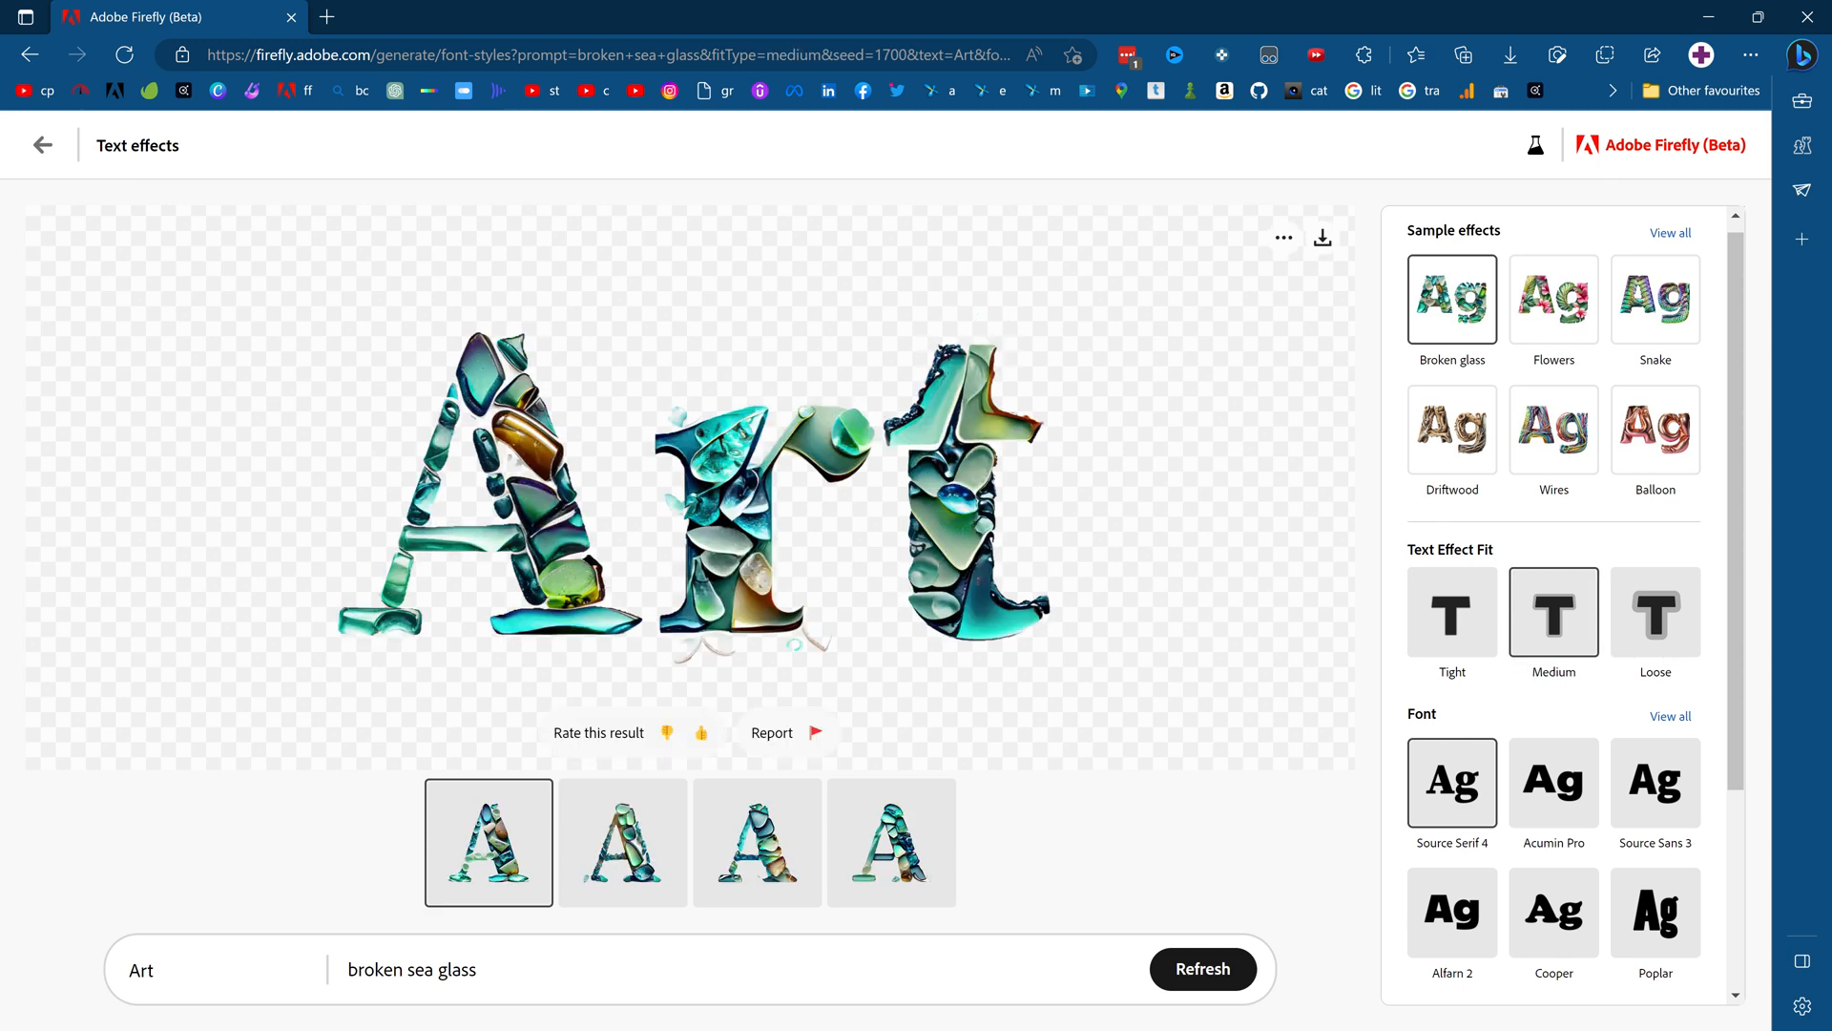
left_click(1450, 613)
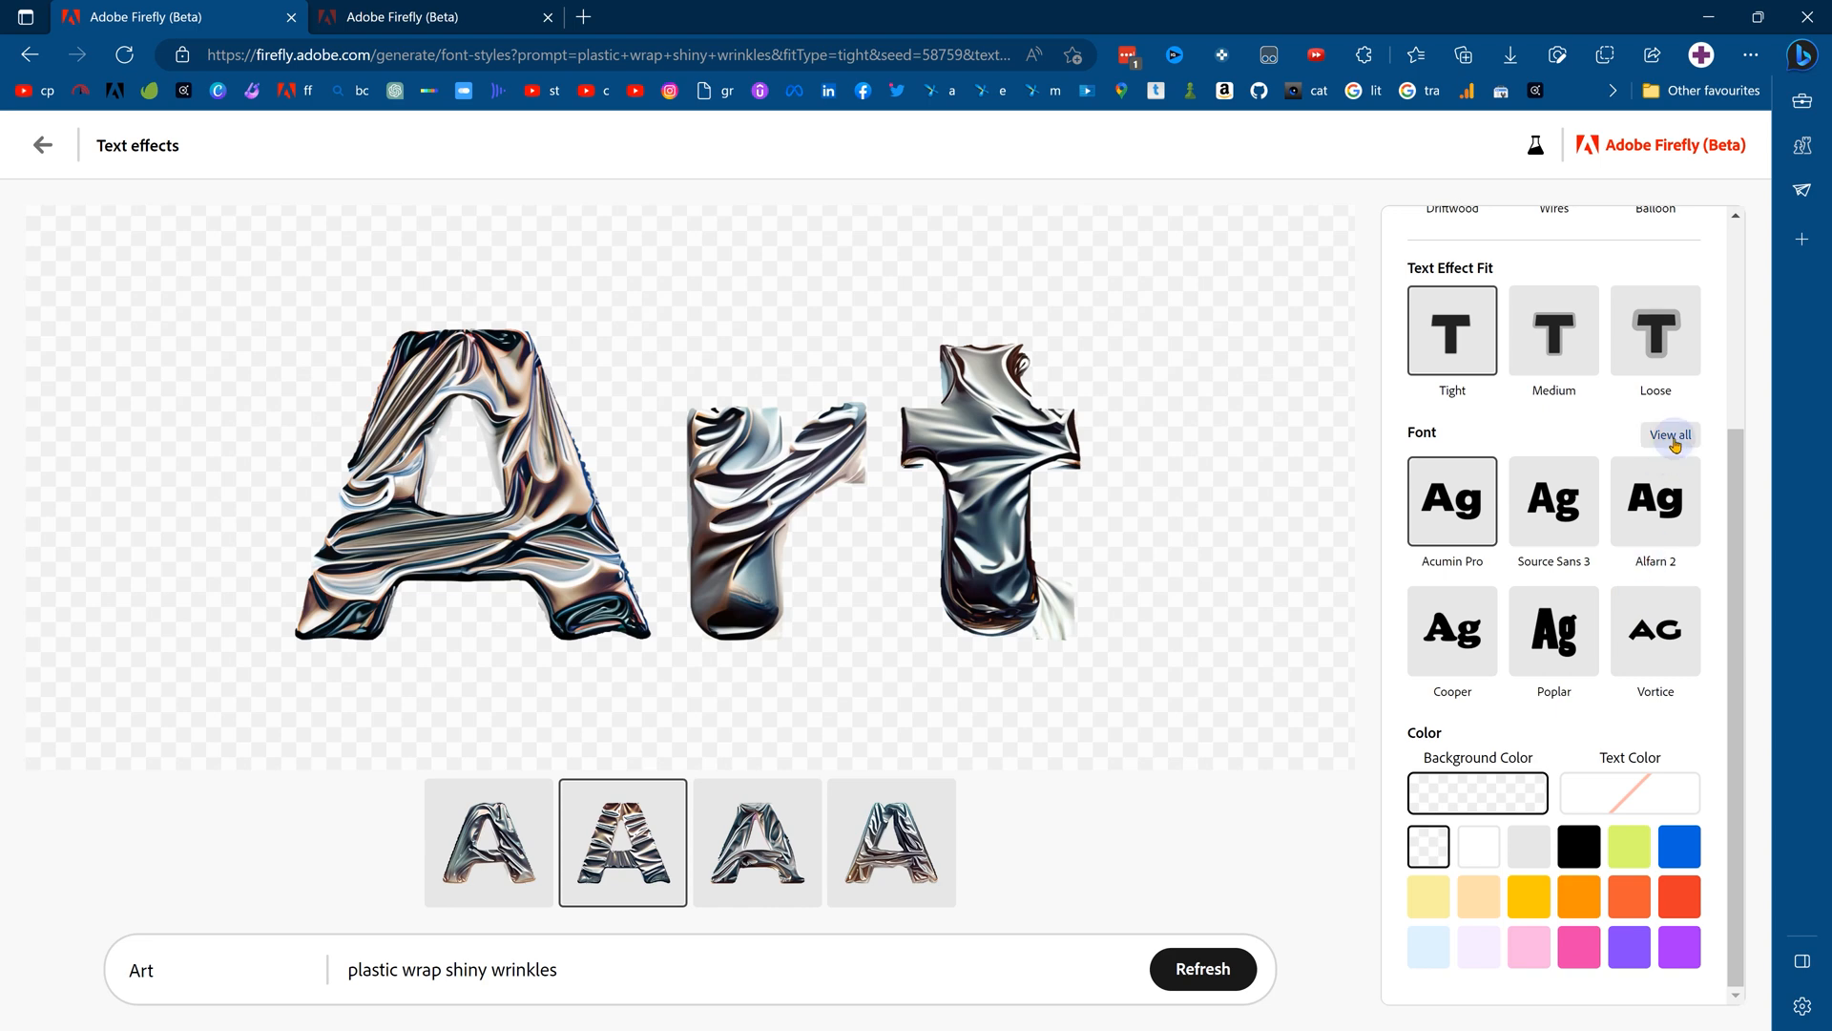
Step: Set the background color to orange, then change it to purple
left_click(1670, 435)
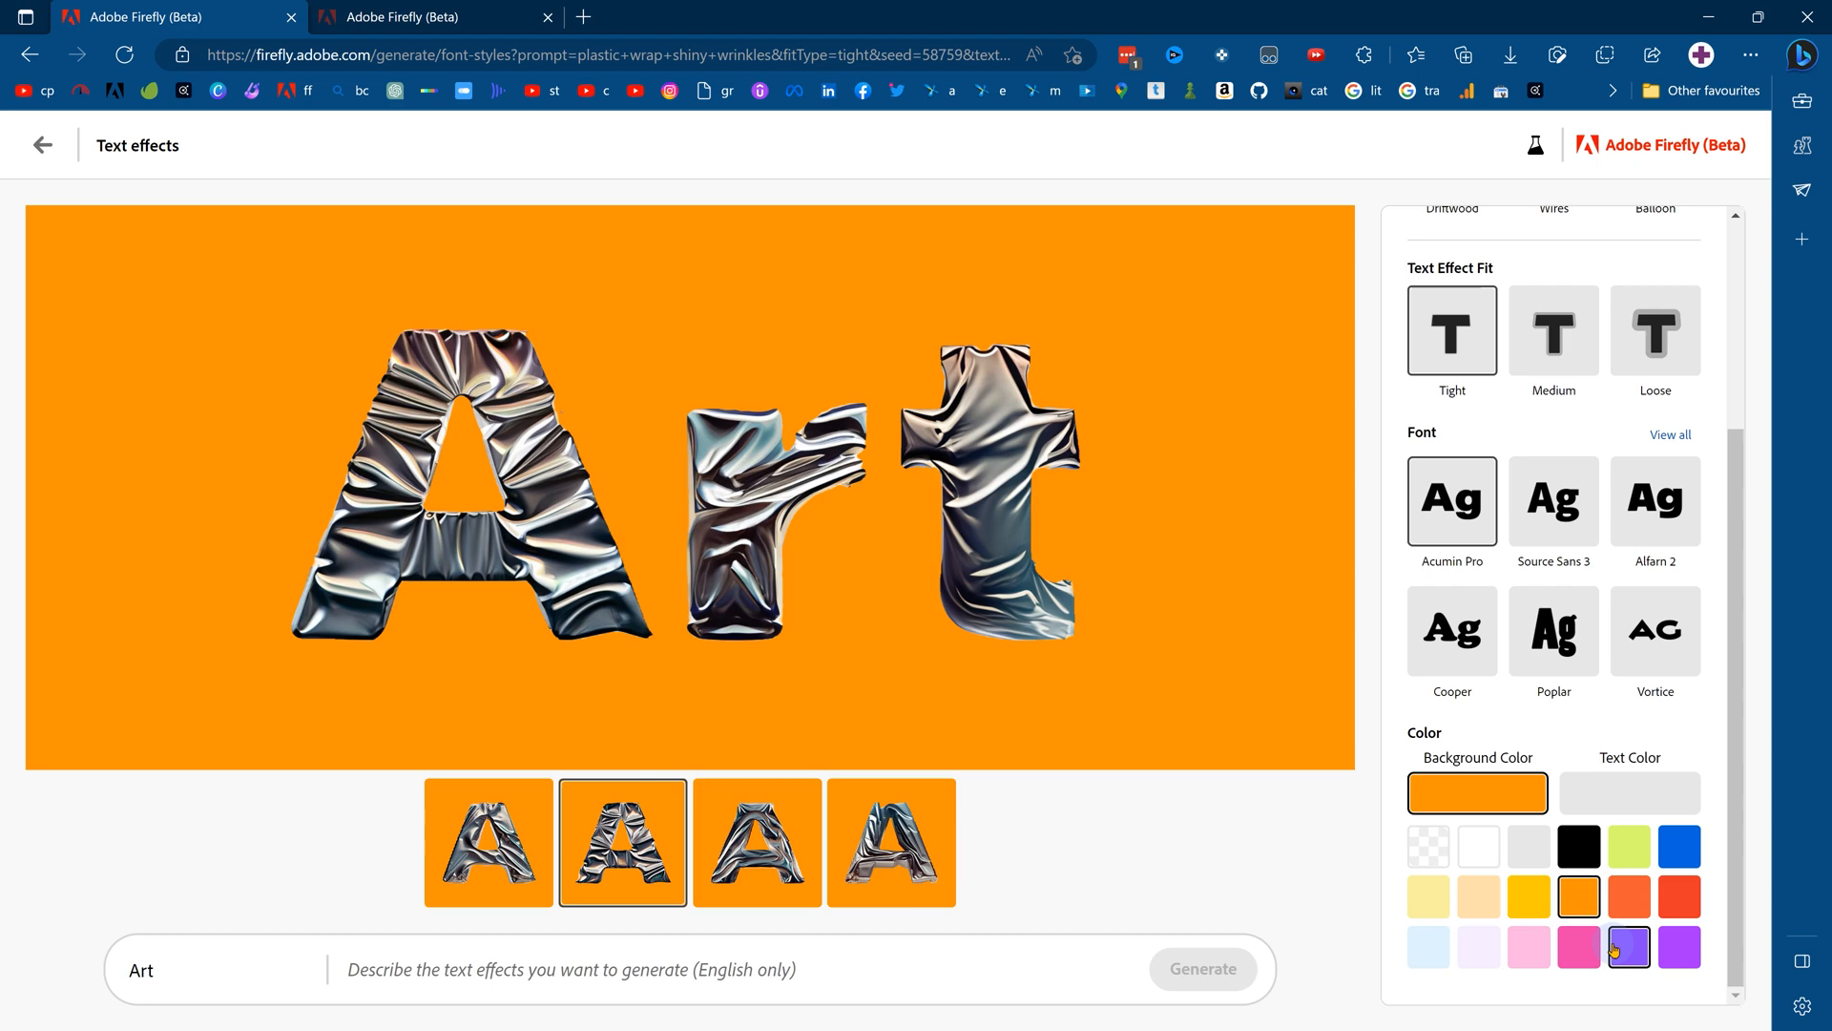
left_click(1628, 945)
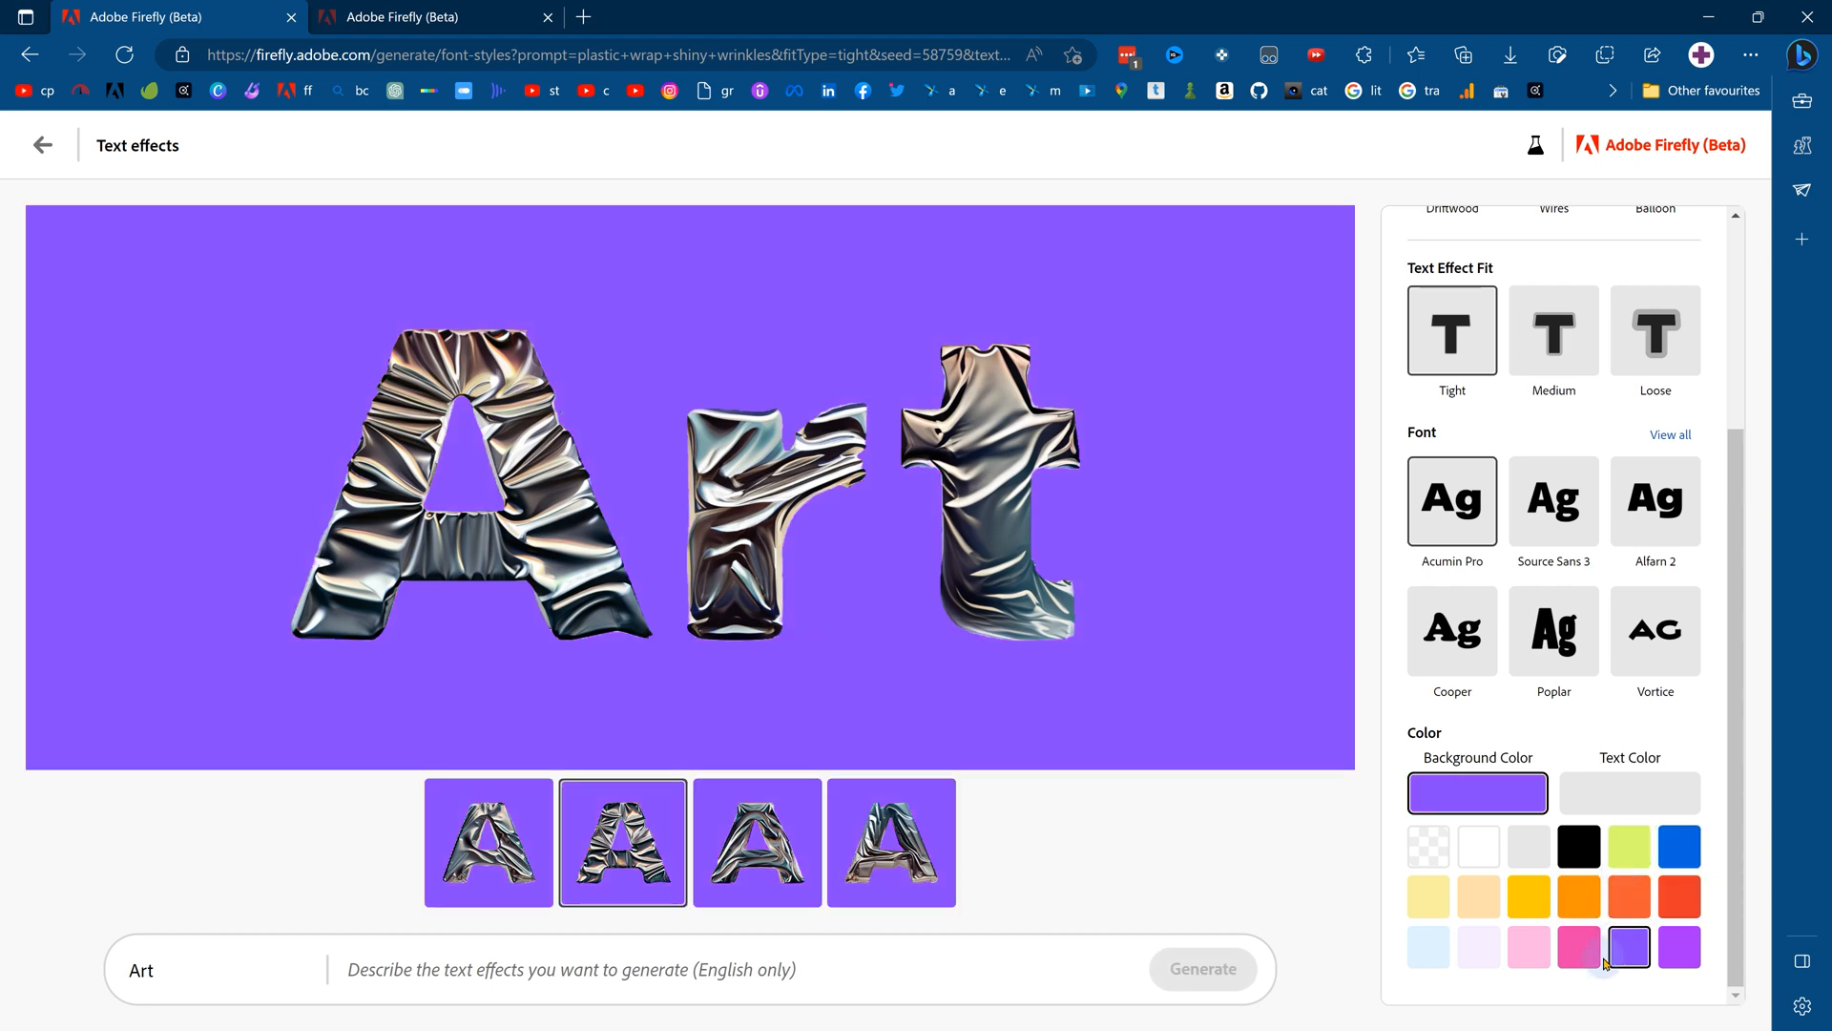